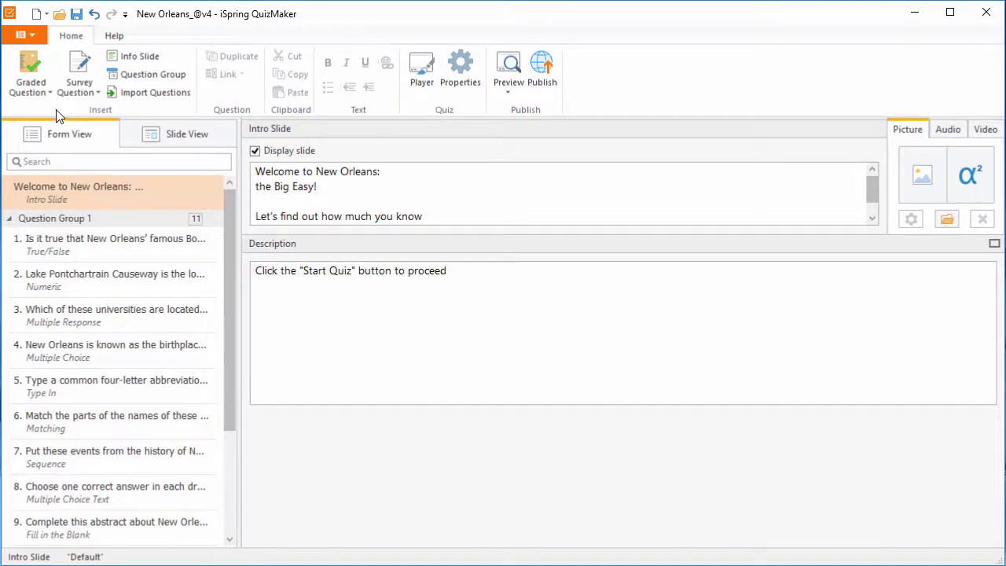
- Review the intro slide, toggling its display off and on and checking its audio and video options
{"action": "left_click", "coordinate": [30, 76]}
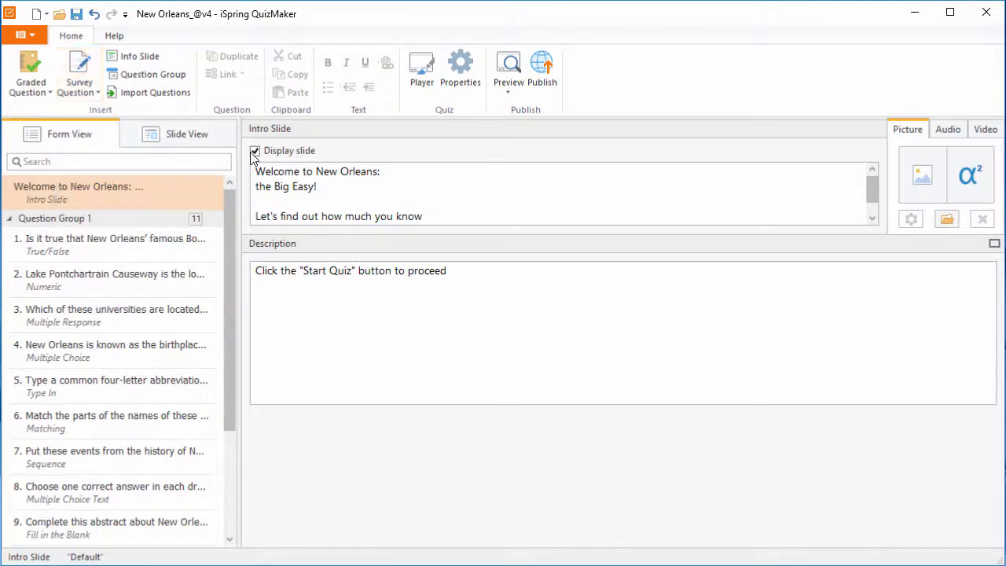
{"action": "left_click", "coordinate": [255, 151]}
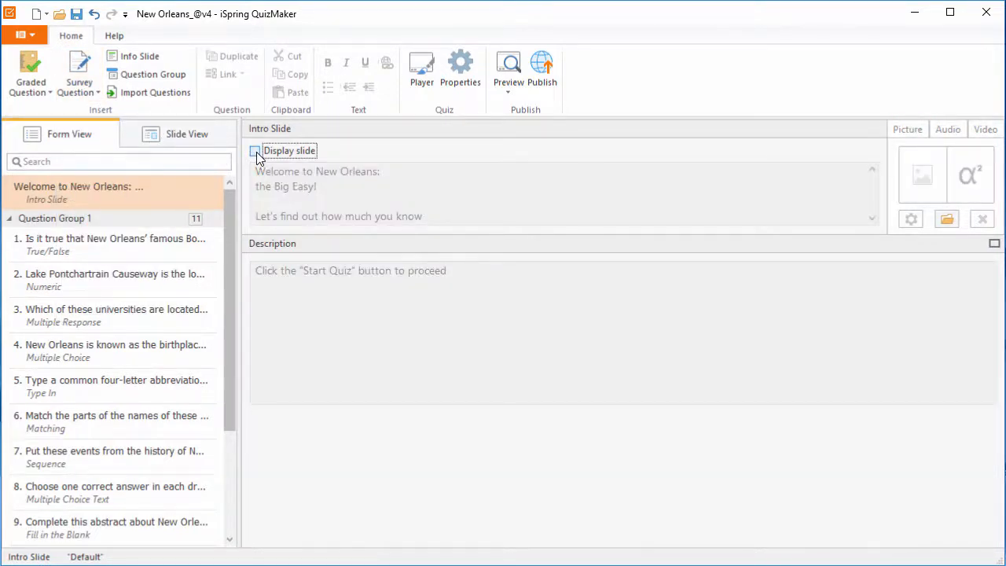
{"action": "left_click", "coordinate": [255, 151]}
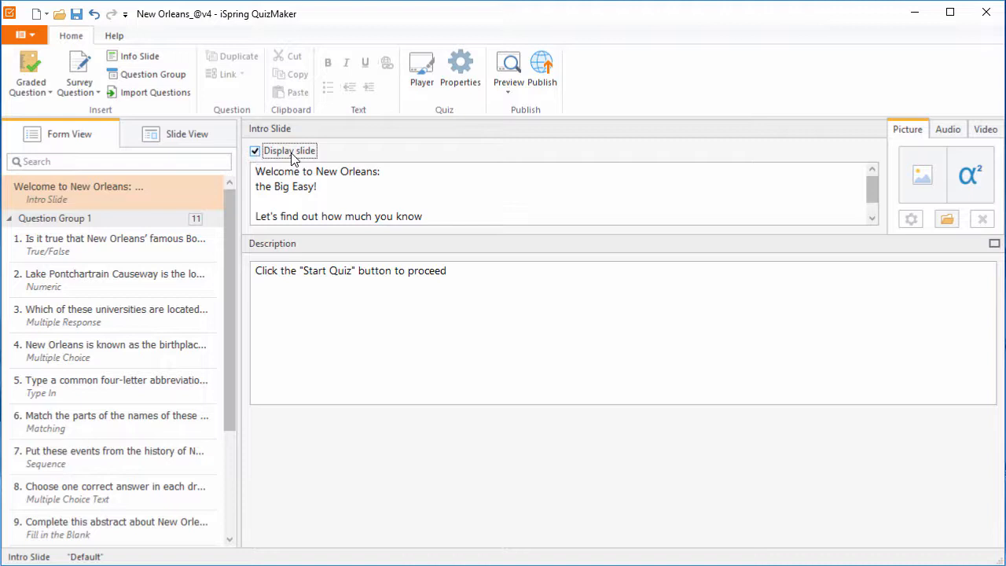
{"action": "mouse_move", "coordinate": [921, 175]}
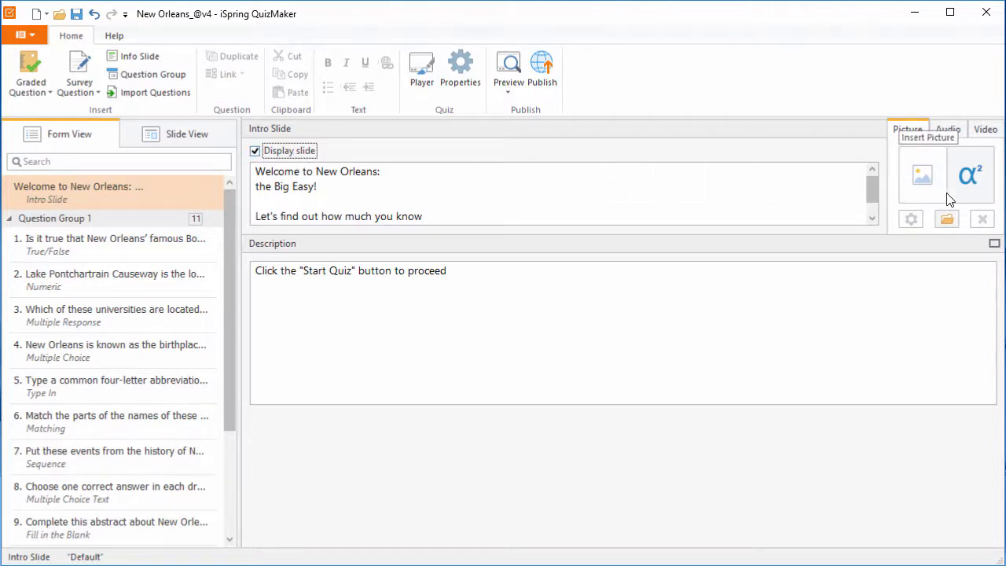
{"action": "left_click", "coordinate": [948, 129]}
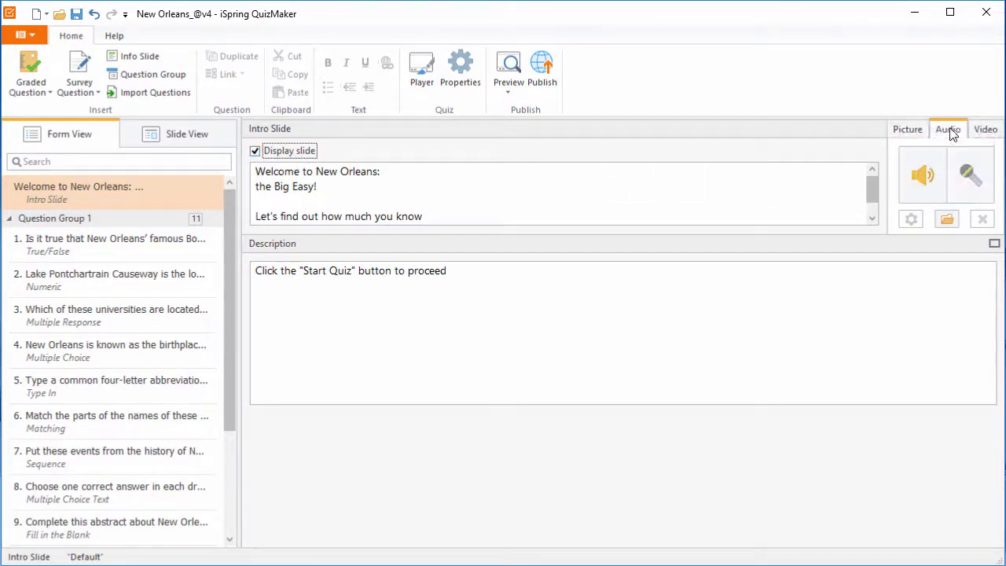
{"action": "left_click", "coordinate": [985, 129]}
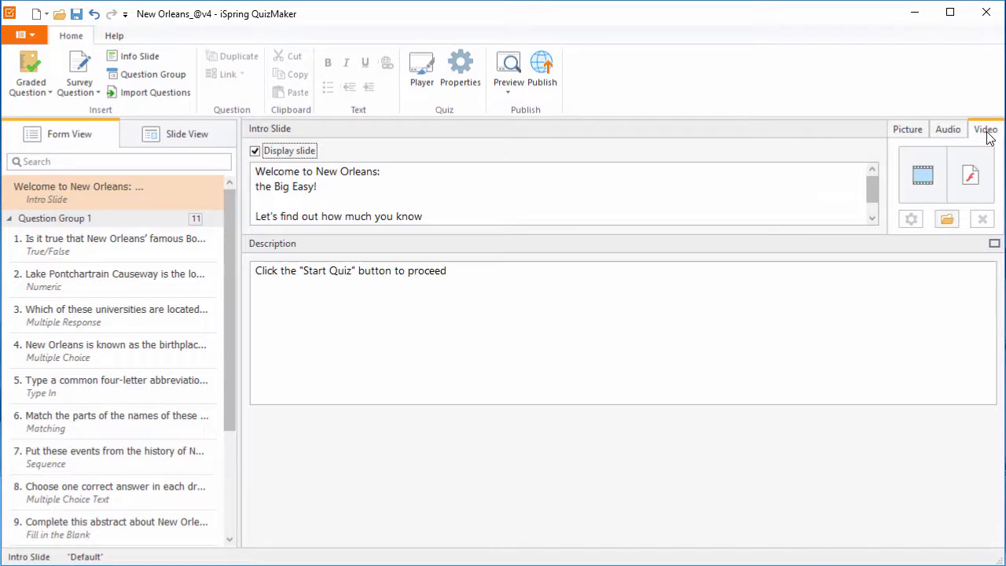
{"action": "mouse_move", "coordinate": [681, 140]}
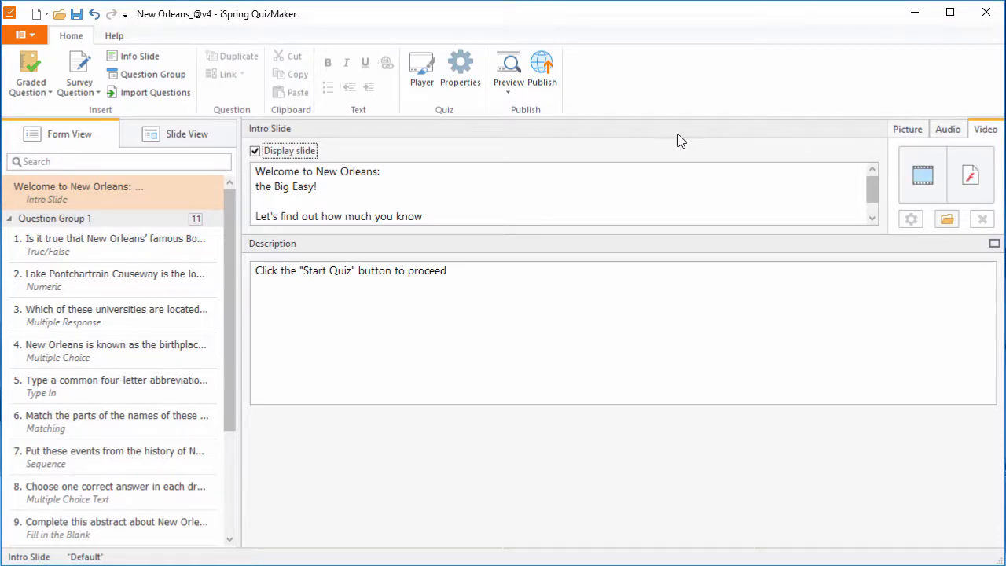
- Open the Bourbon Street true/false question from the question list
{"action": "left_click", "coordinate": [113, 245]}
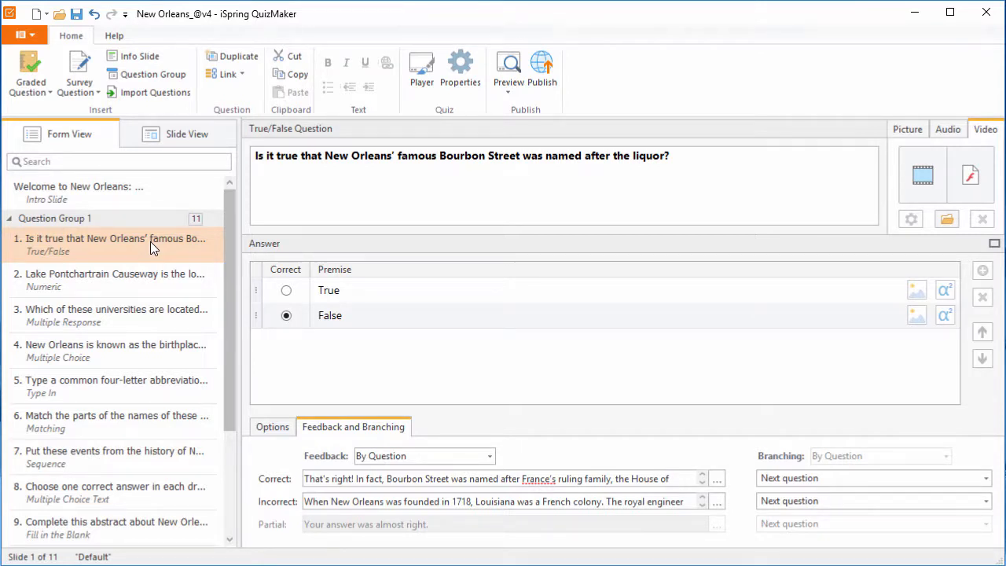
{"action": "mouse_move", "coordinate": [466, 192]}
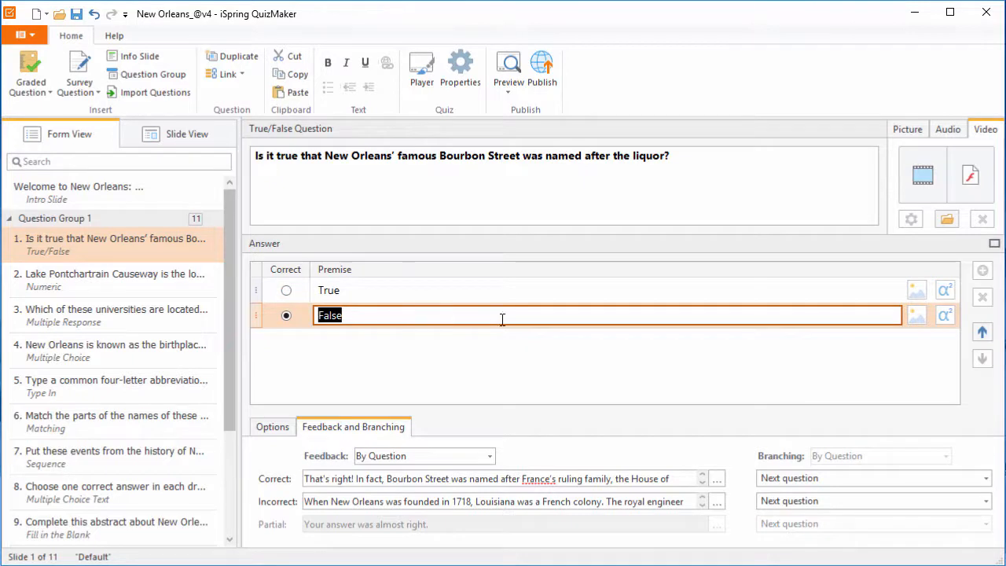
{"action": "mouse_move", "coordinate": [942, 323]}
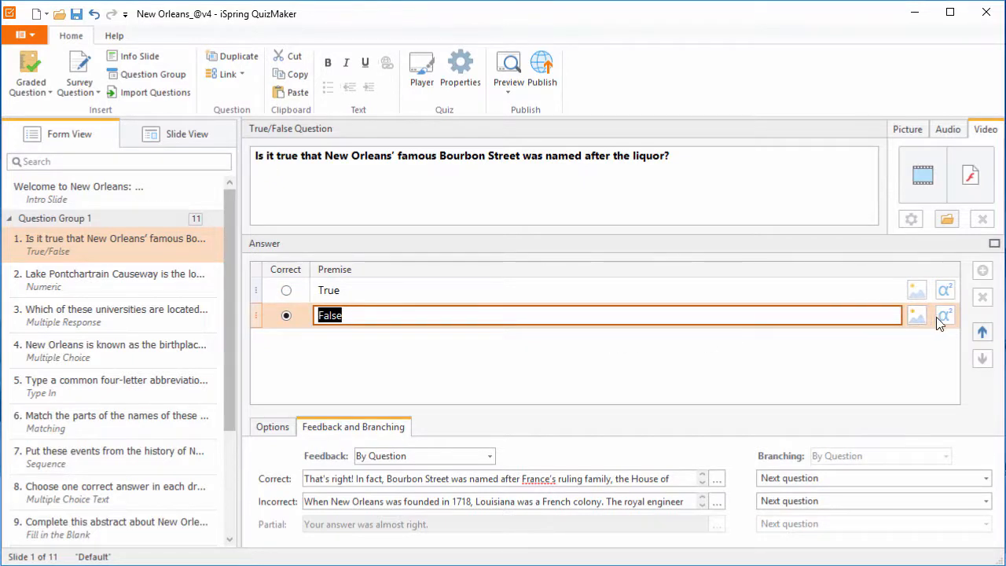
{"action": "mouse_move", "coordinate": [154, 351]}
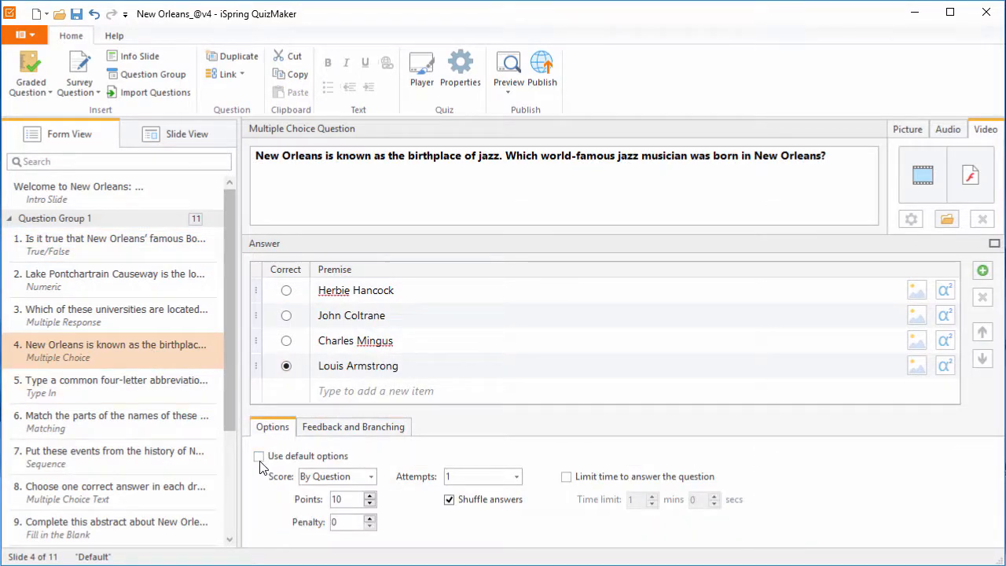
{"action": "left_click", "coordinate": [258, 456]}
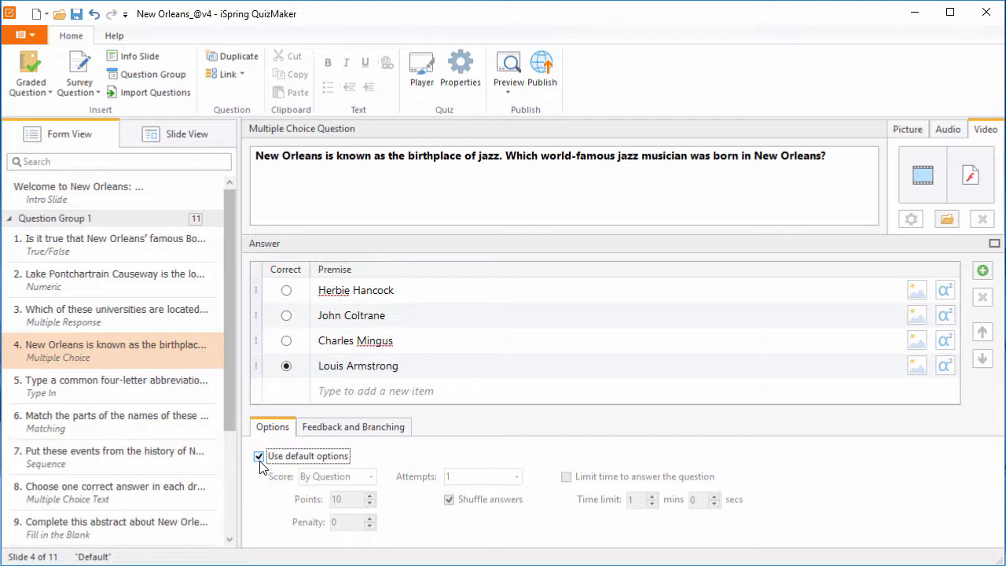
{"action": "left_click", "coordinate": [258, 456]}
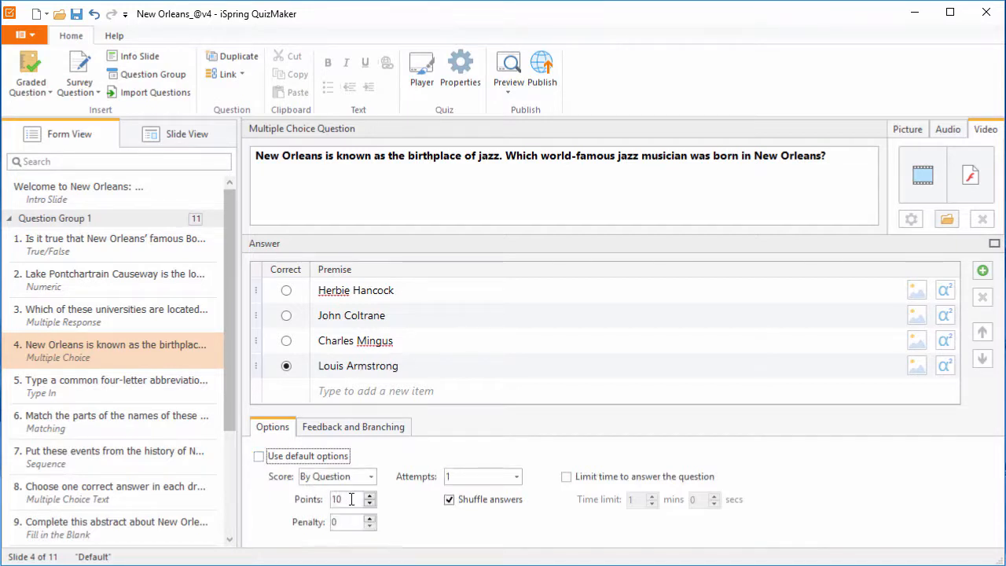
{"action": "left_click", "coordinate": [516, 476]}
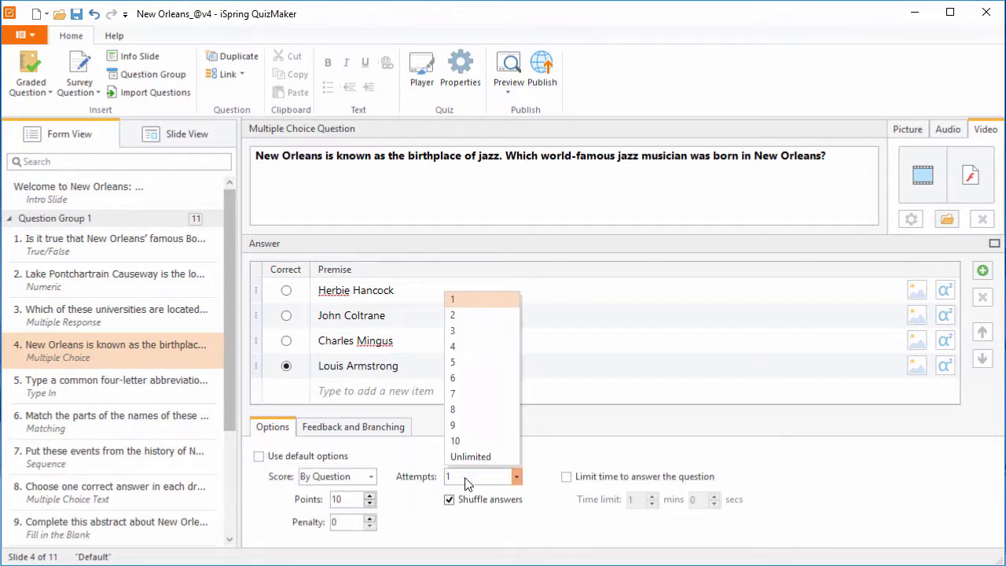
{"action": "left_click", "coordinate": [566, 477]}
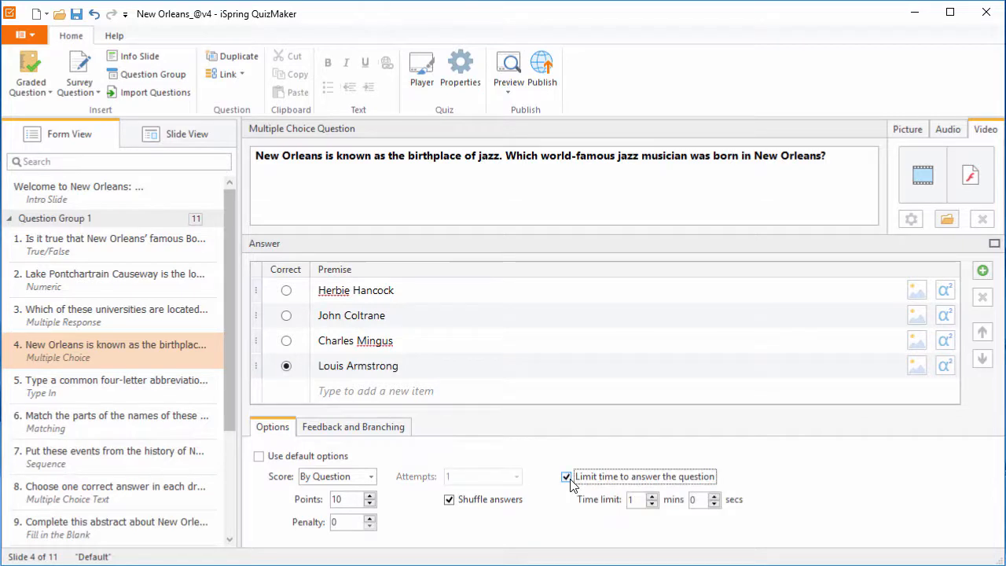
{"action": "left_click", "coordinate": [566, 476]}
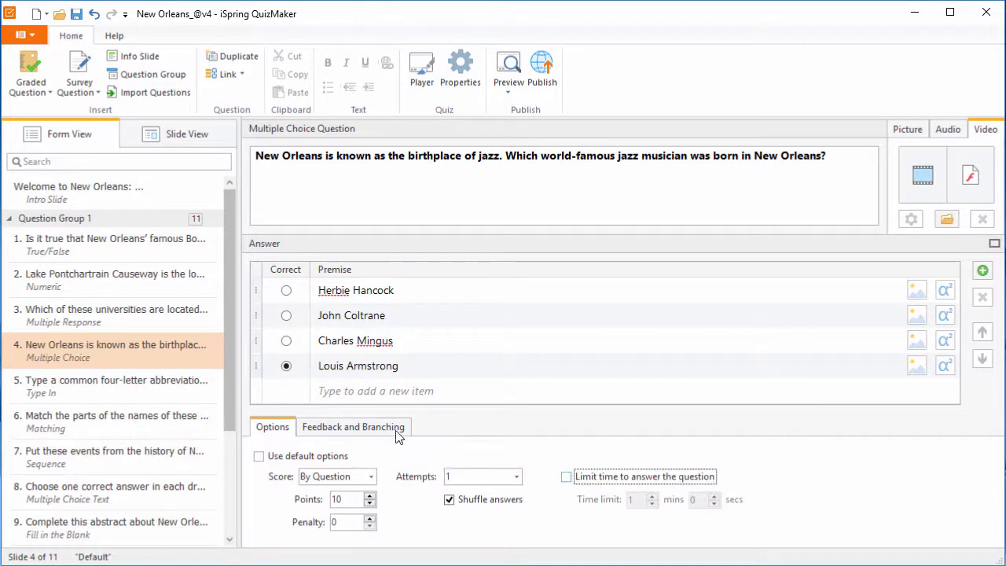
- Switch feedback to By Answer and back to By Question, then open the correct-answer feedback message
{"action": "left_click", "coordinate": [352, 426]}
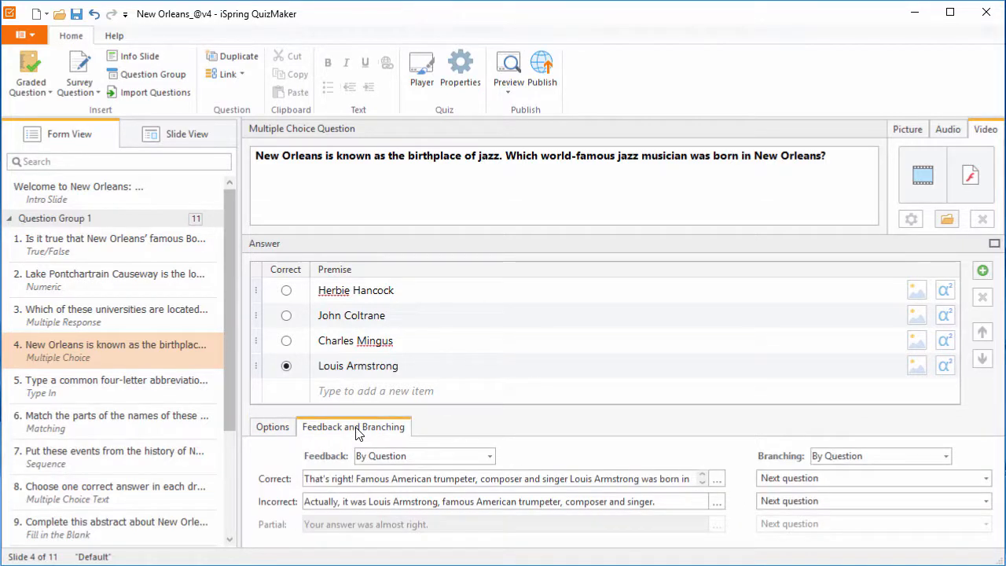
{"action": "left_click", "coordinate": [490, 456]}
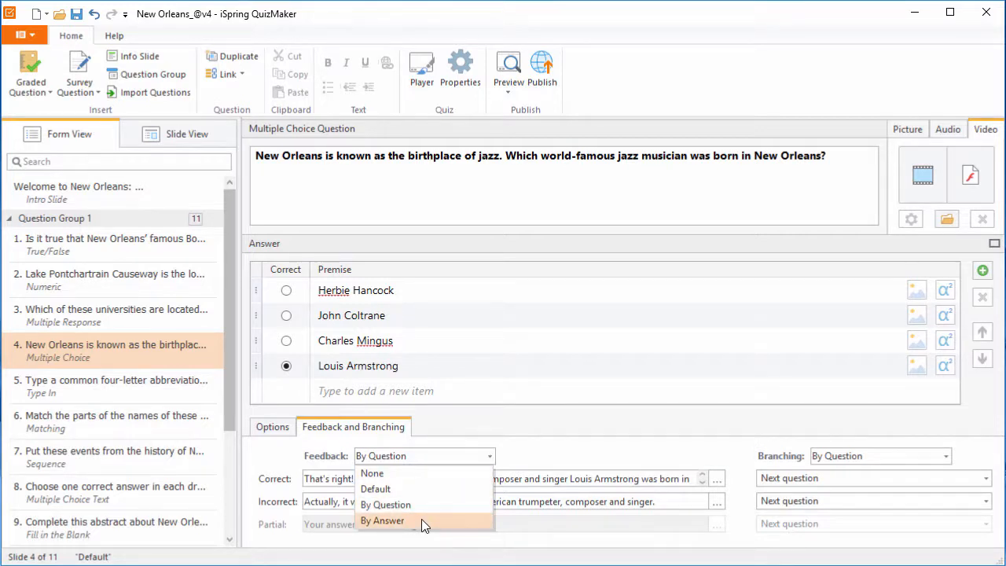
{"action": "left_click", "coordinate": [381, 520]}
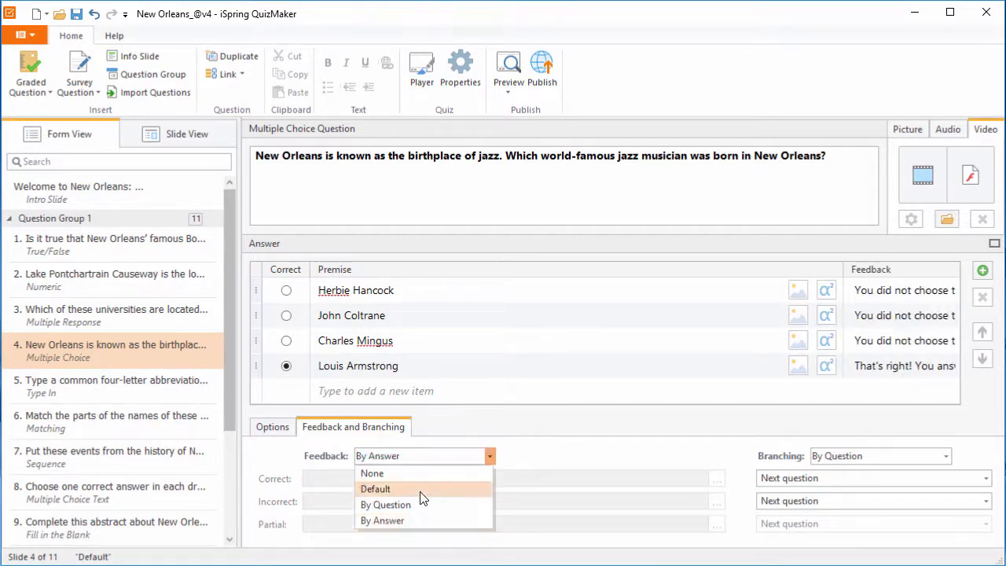
{"action": "left_click", "coordinate": [386, 504]}
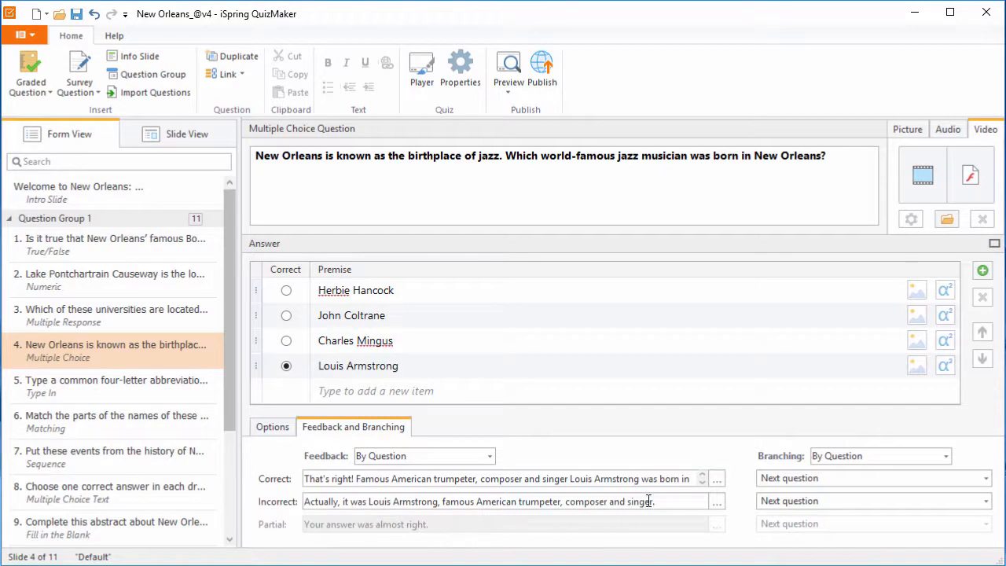
{"action": "left_click", "coordinate": [717, 478]}
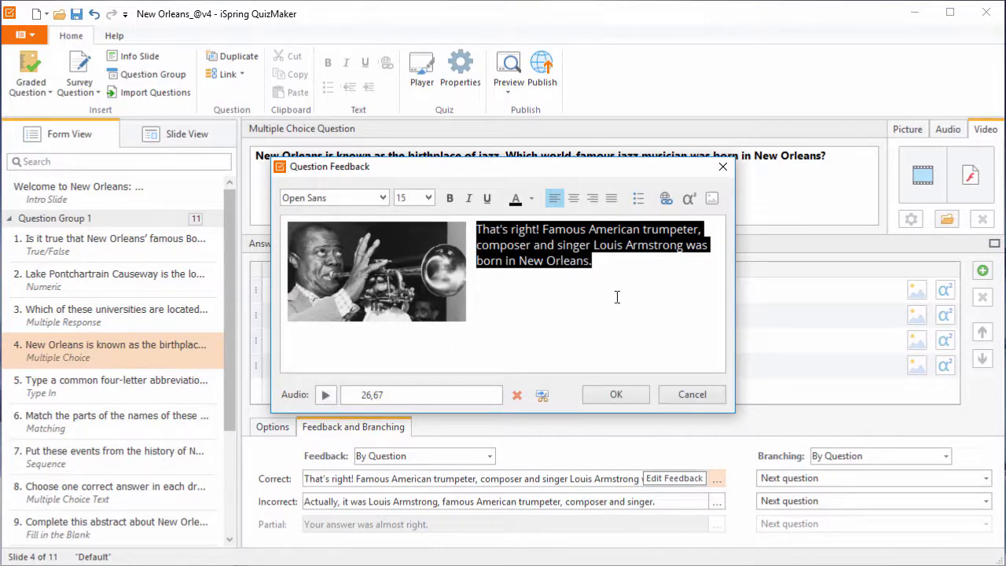
{"action": "mouse_move", "coordinate": [695, 207]}
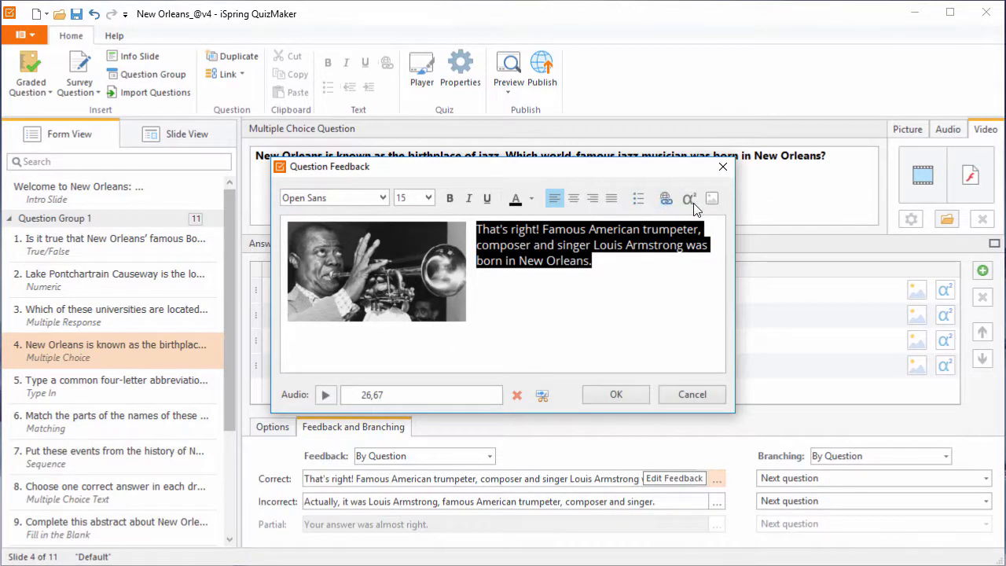
{"action": "mouse_move", "coordinate": [710, 198]}
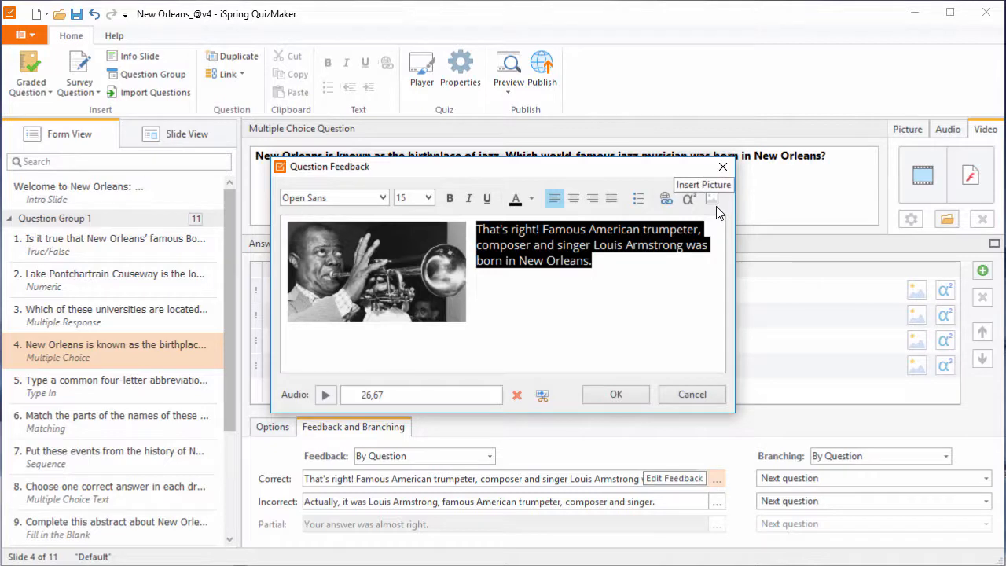
{"action": "mouse_move", "coordinate": [616, 390]}
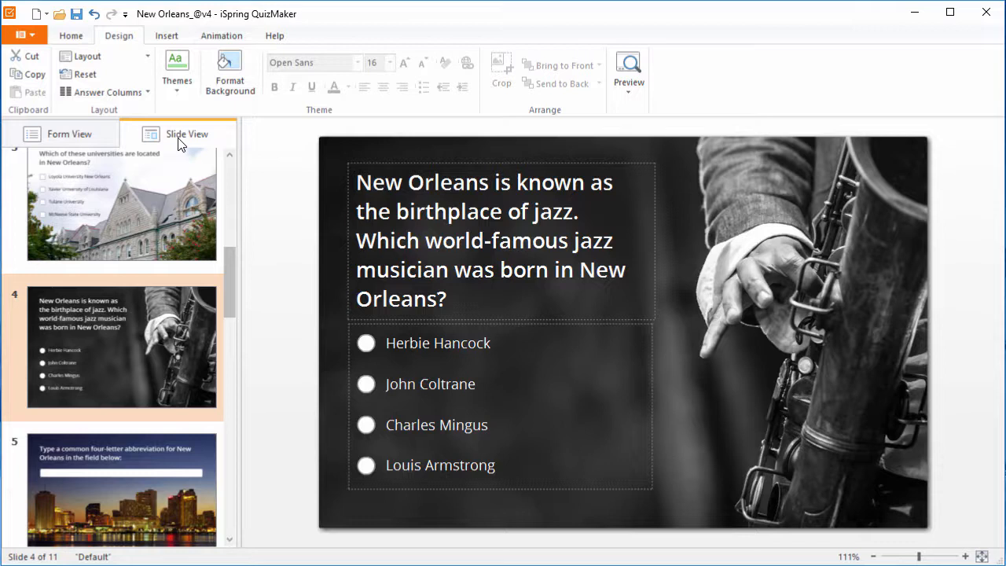
{"action": "mouse_move", "coordinate": [181, 138]}
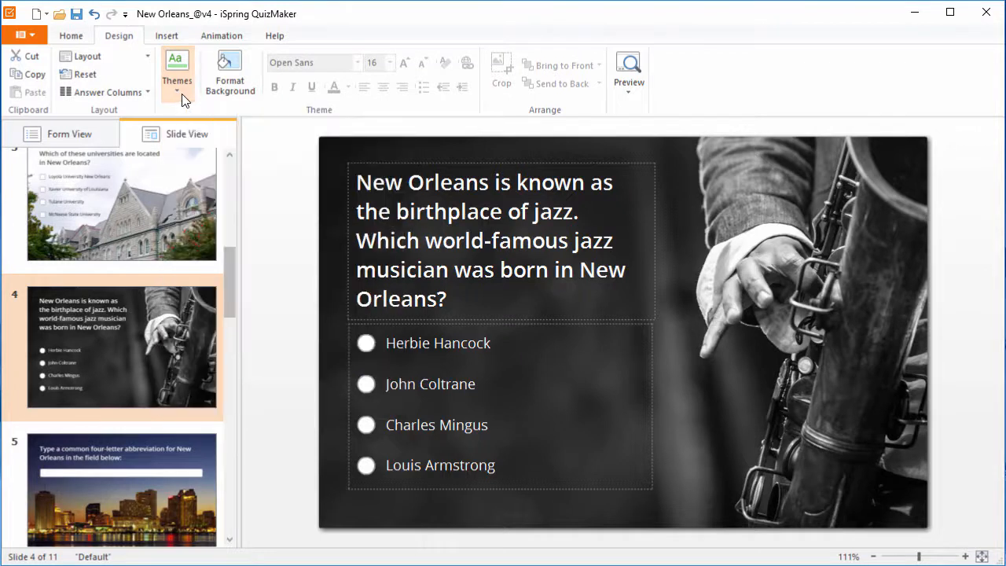
{"action": "mouse_move", "coordinate": [230, 75]}
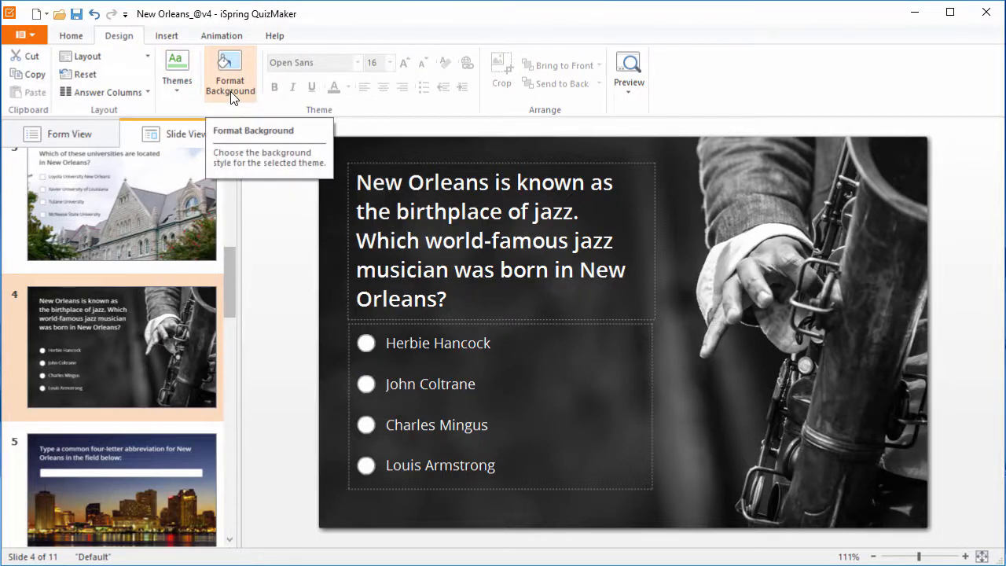
- Bring up the Insert options for adding content to the jazz slide
{"action": "left_click", "coordinate": [166, 35]}
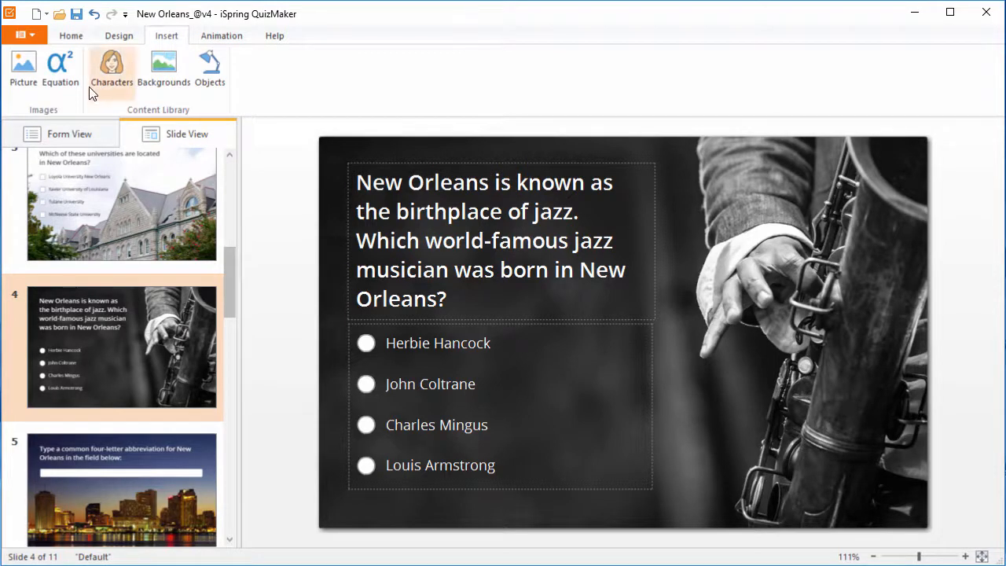
{"action": "mouse_move", "coordinate": [60, 71]}
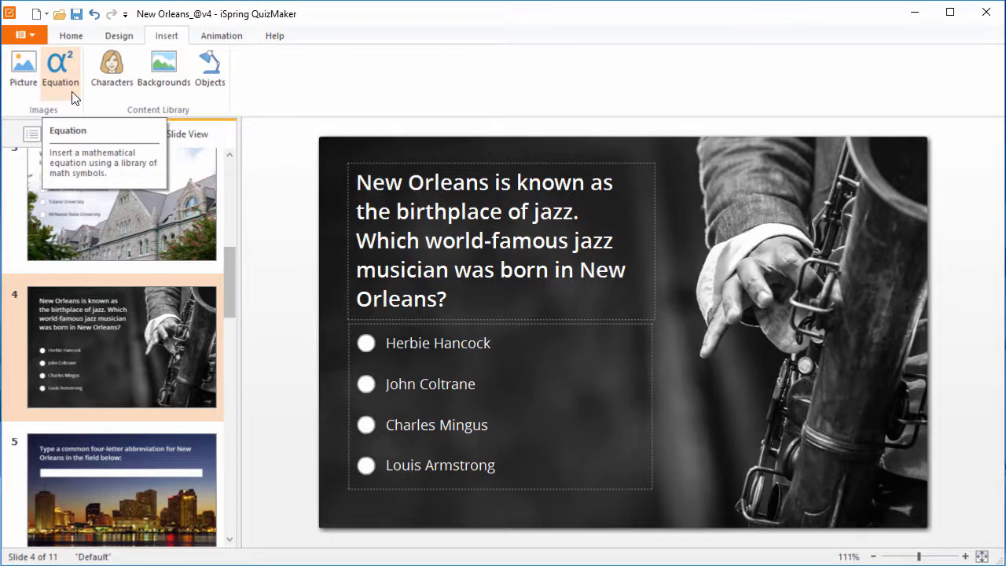
{"action": "mouse_move", "coordinate": [111, 71]}
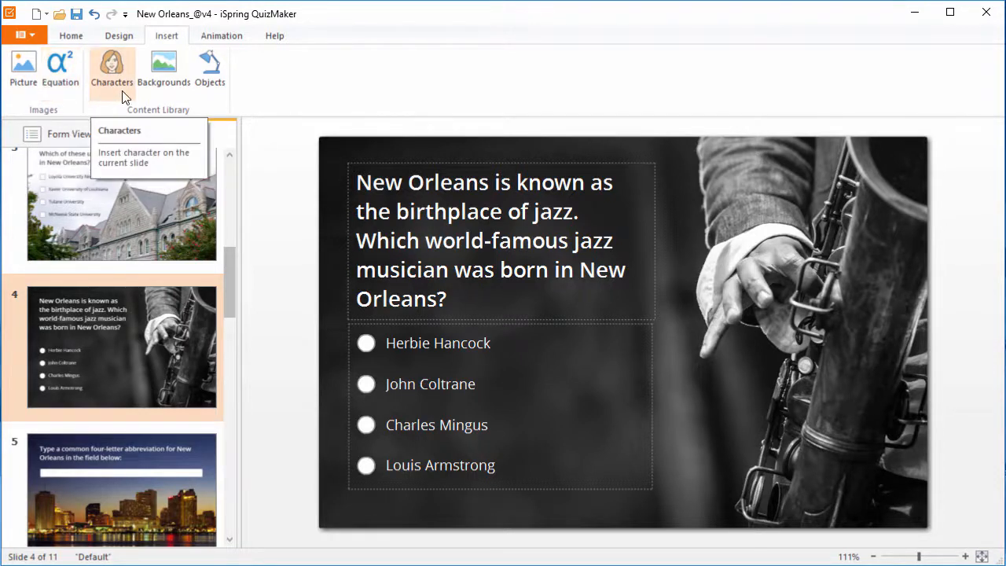
{"action": "mouse_move", "coordinate": [210, 70]}
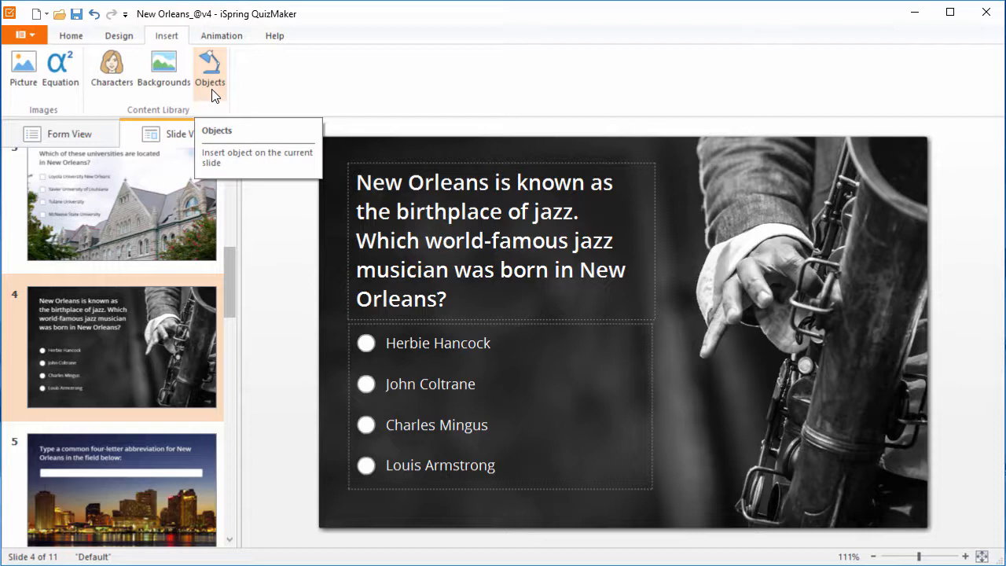
- Browse the Answer Animation presets such as Appear, Fade and Float In without applying one
{"action": "left_click", "coordinate": [220, 35]}
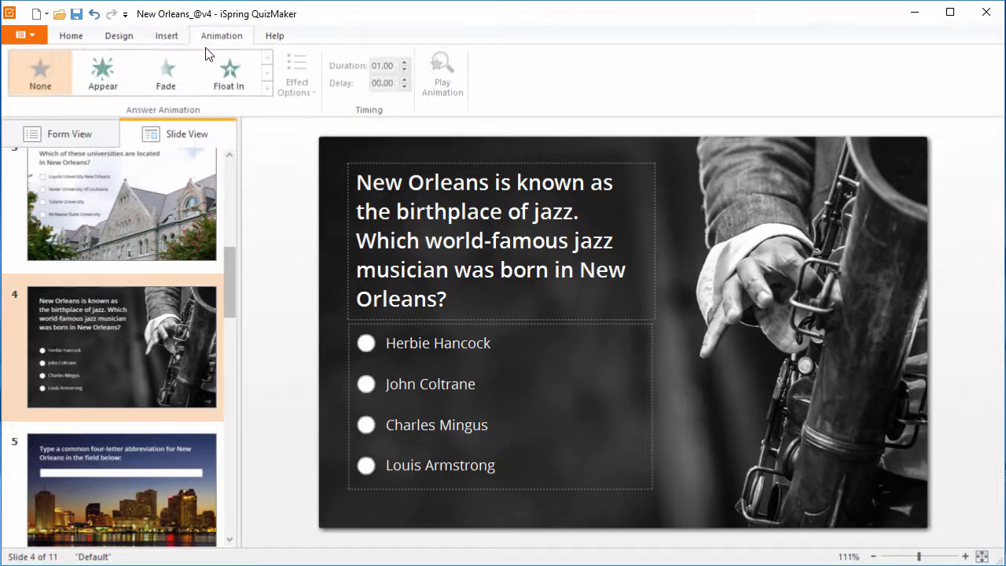
{"action": "left_click", "coordinate": [165, 71]}
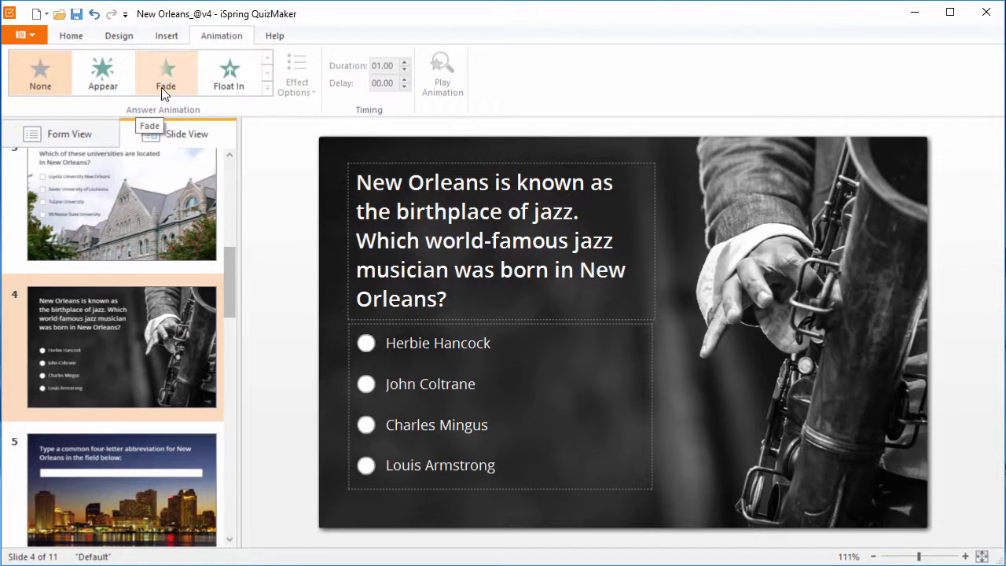
- Return to Form View, open the Passing Result Slide and toggle its display off and back on
{"action": "left_click", "coordinate": [70, 133]}
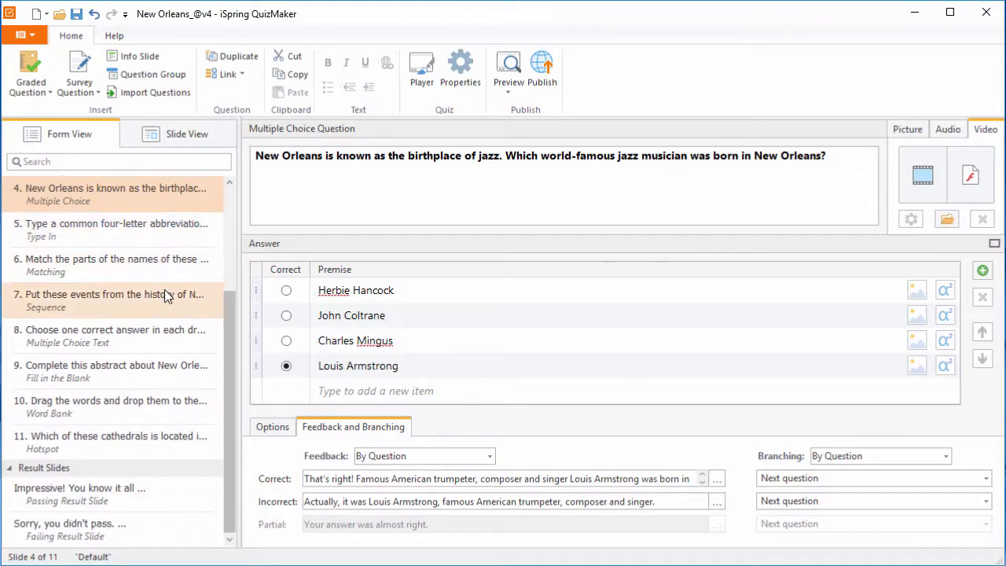
{"action": "left_click", "coordinate": [79, 493]}
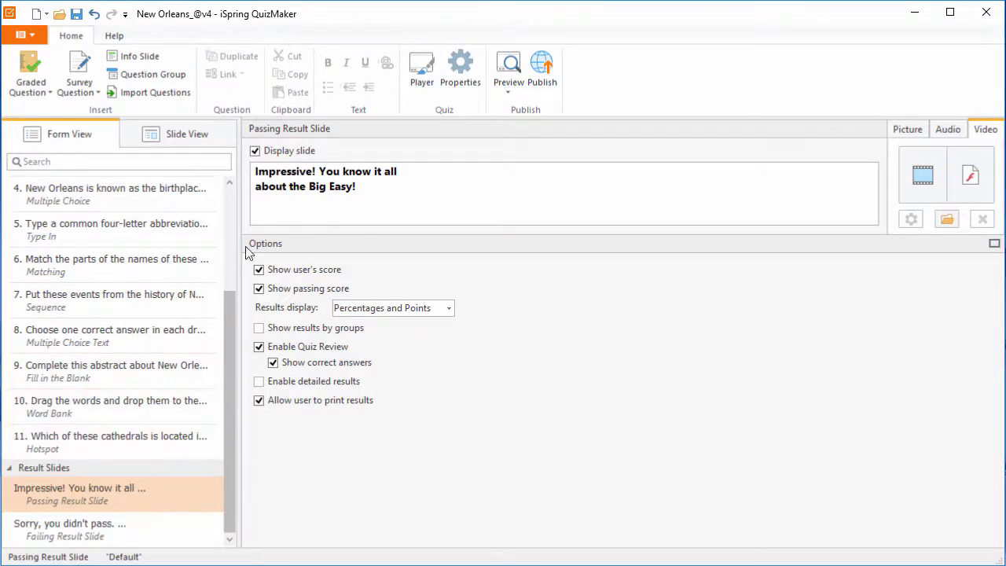
{"action": "left_click", "coordinate": [255, 151]}
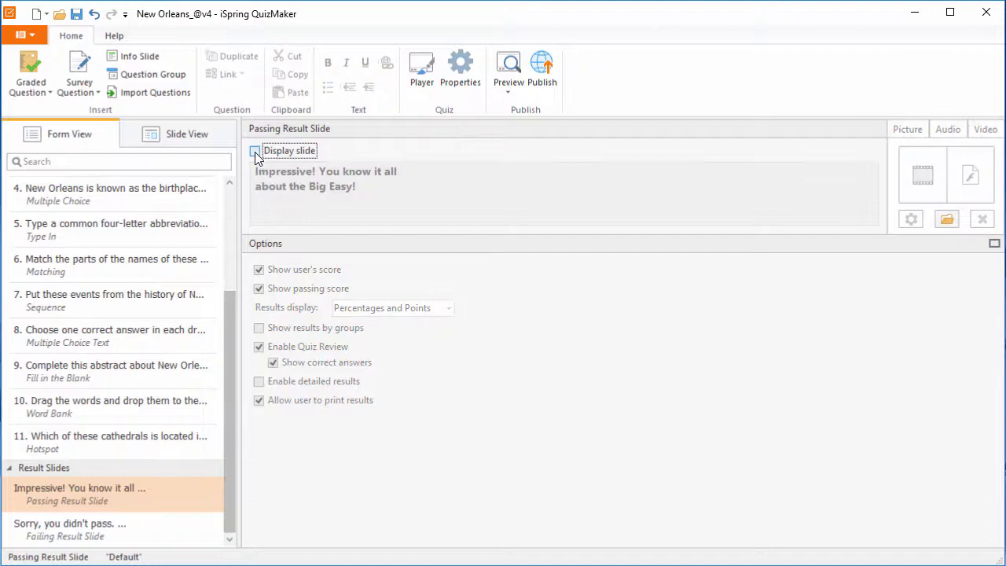
{"action": "left_click", "coordinate": [254, 151]}
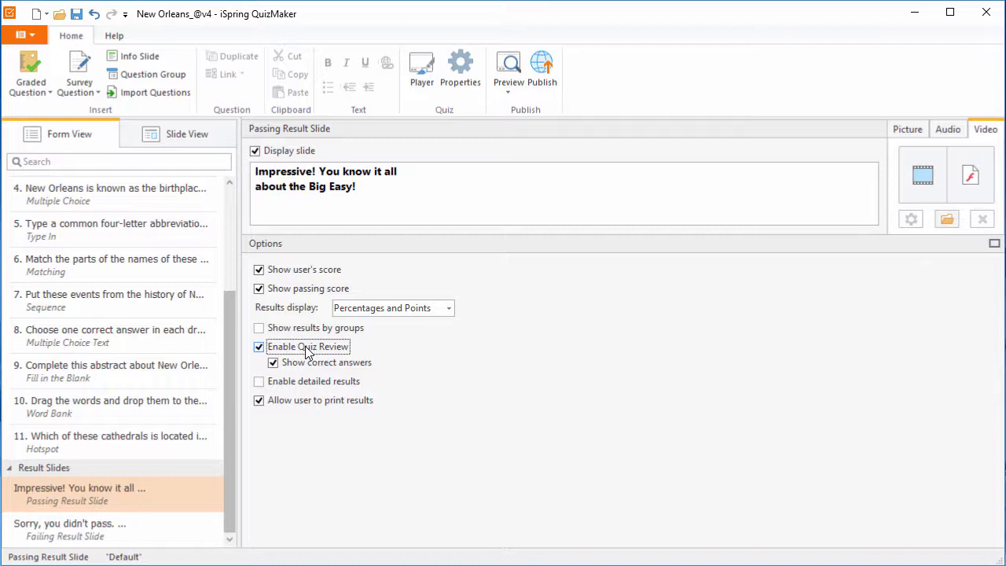
{"action": "mouse_move", "coordinate": [461, 70]}
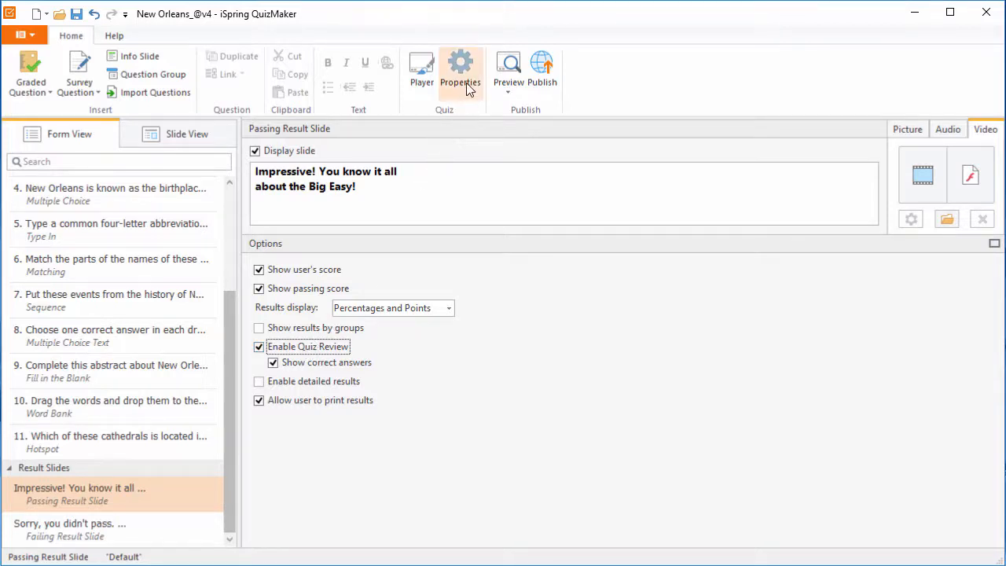
- Open Quiz Properties and view the navigation settings and question defaults
{"action": "left_click", "coordinate": [459, 71]}
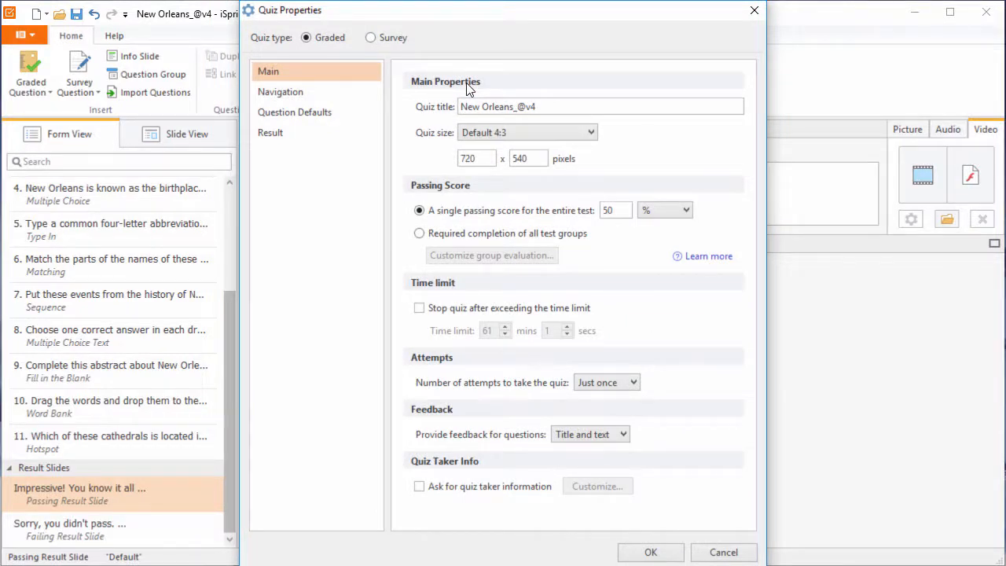
{"action": "mouse_move", "coordinate": [525, 270]}
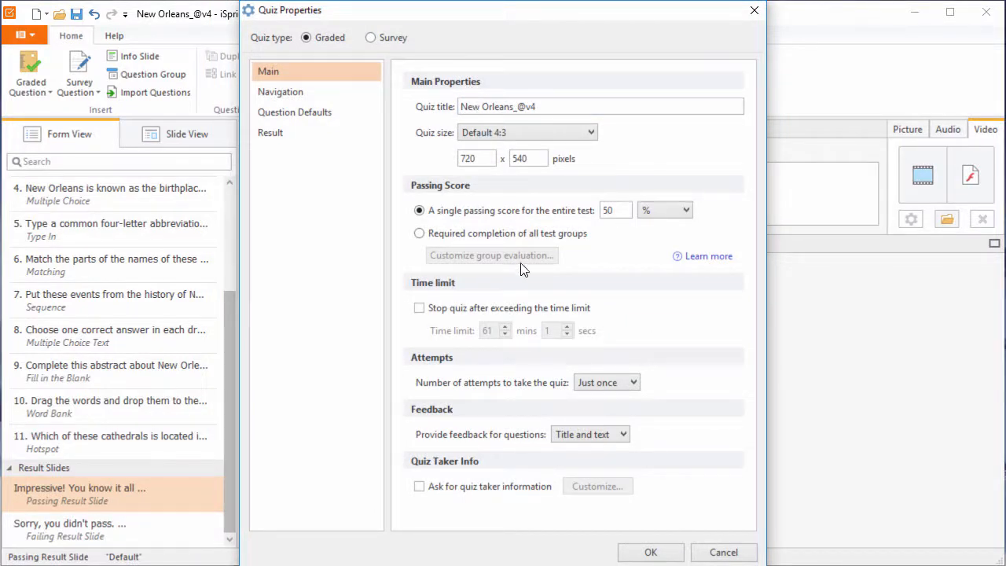
{"action": "mouse_move", "coordinate": [534, 396]}
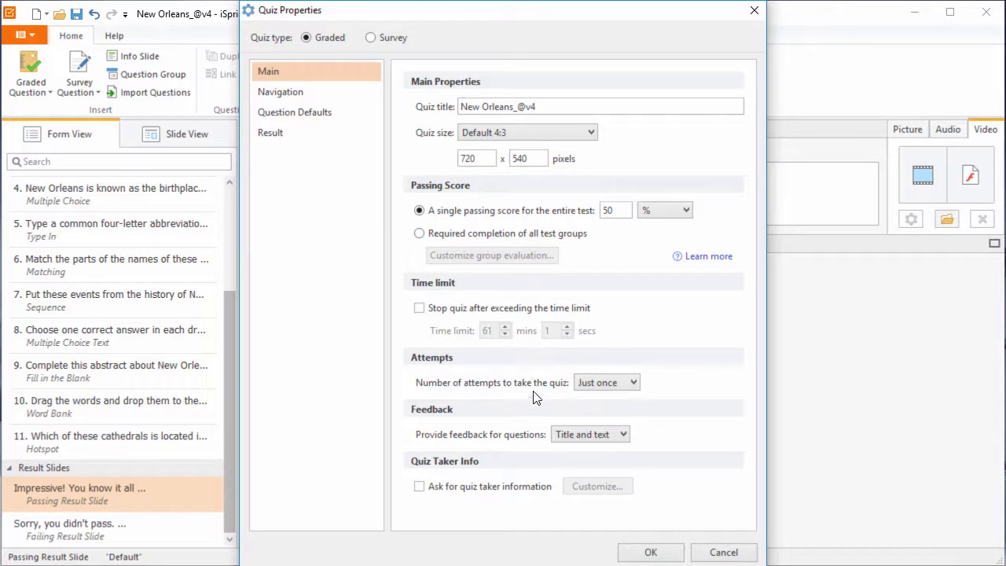
{"action": "mouse_move", "coordinate": [374, 123]}
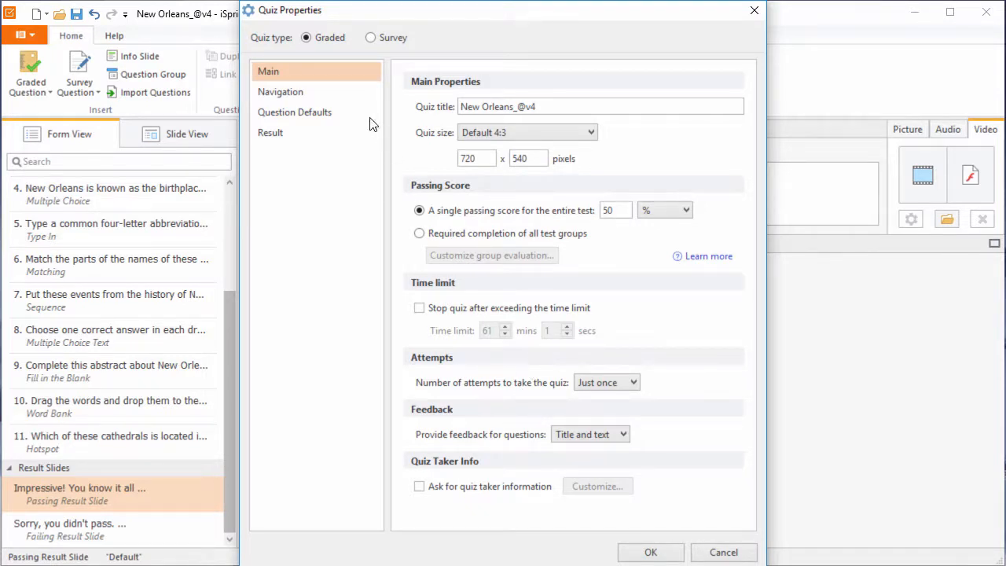
{"action": "left_click", "coordinate": [280, 91]}
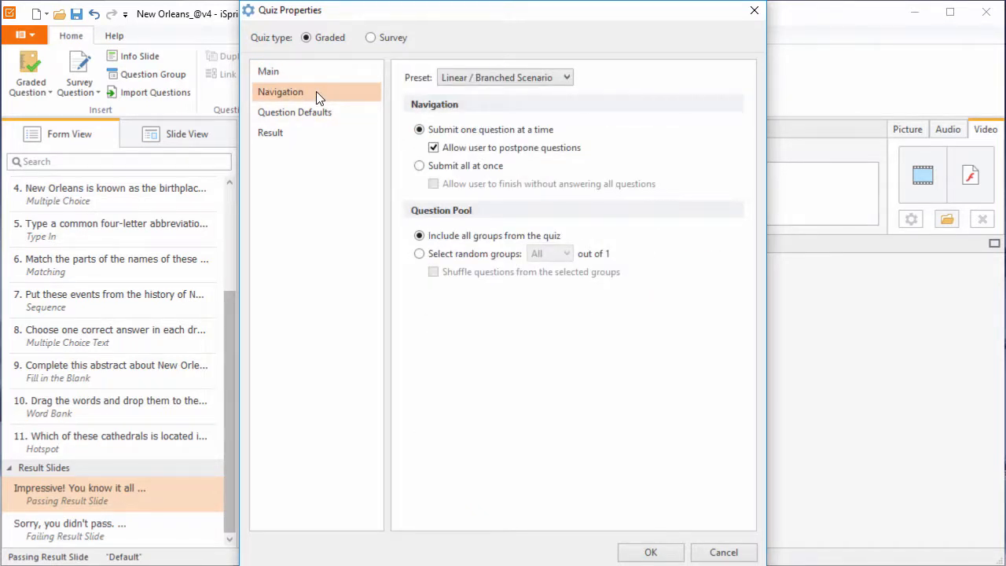
{"action": "left_click", "coordinate": [296, 112]}
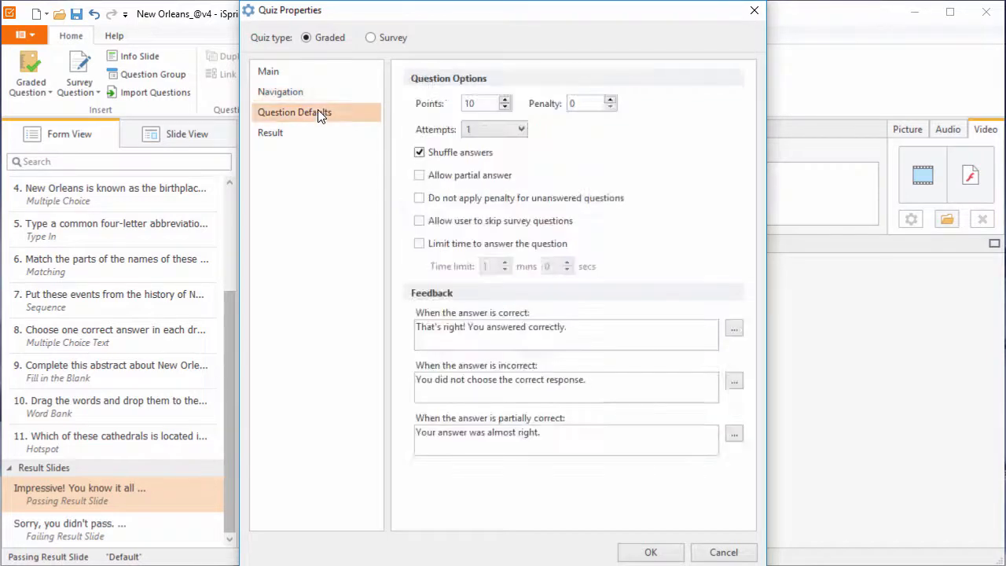
{"action": "mouse_move", "coordinate": [321, 122]}
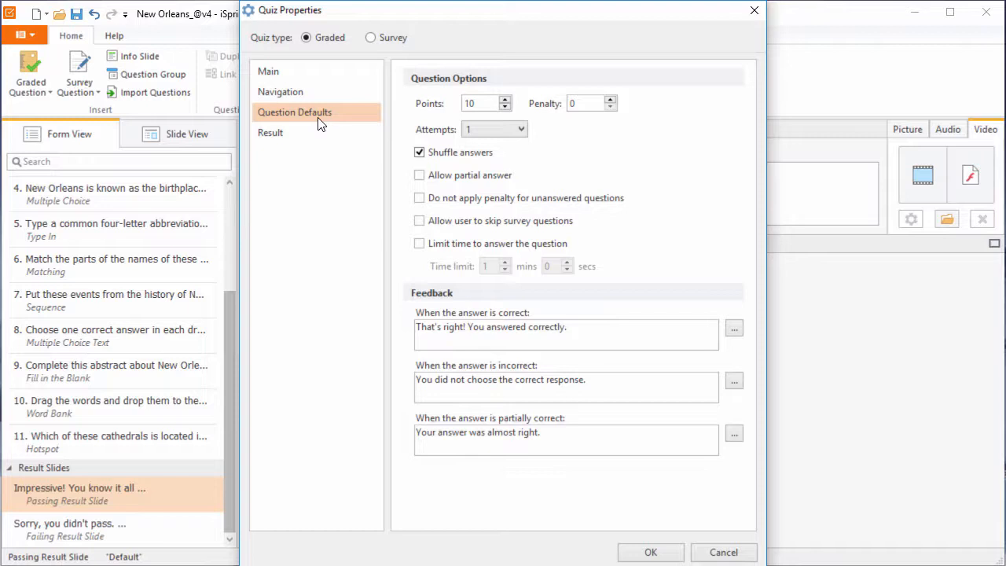
- Review the Result finish and reporting actions, then close Quiz Properties with OK
{"action": "left_click", "coordinate": [271, 132]}
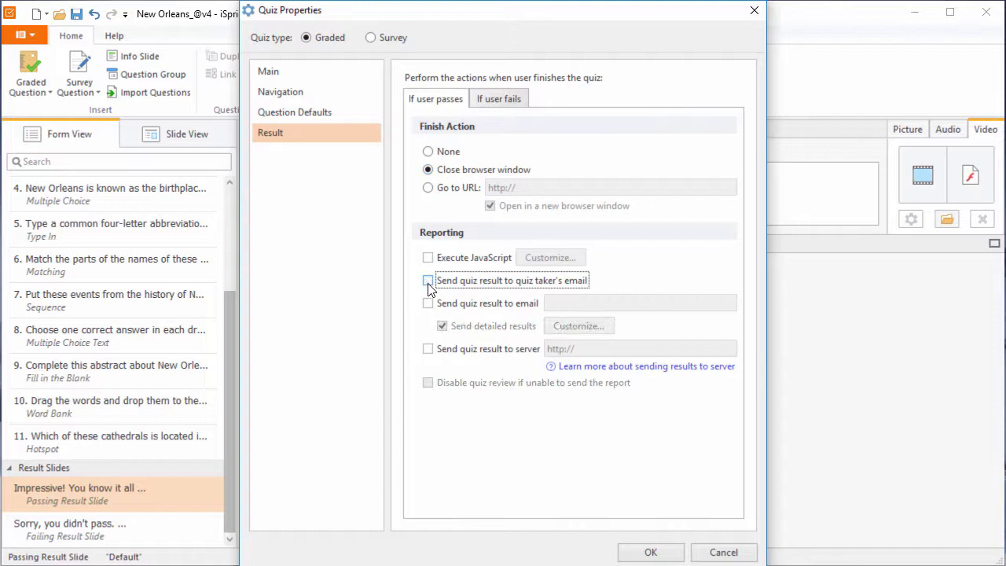
{"action": "left_click", "coordinate": [427, 280]}
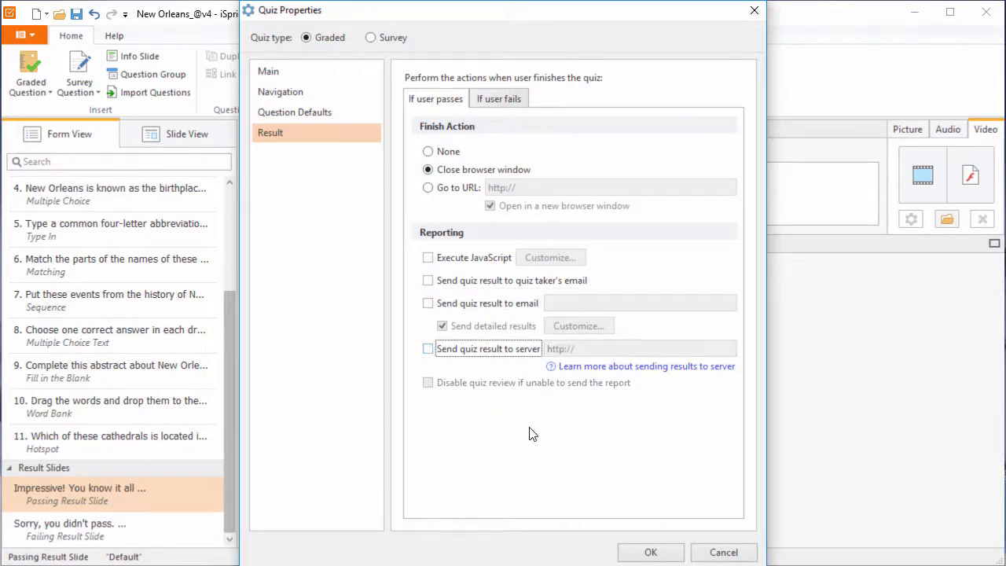
{"action": "left_click", "coordinate": [650, 552]}
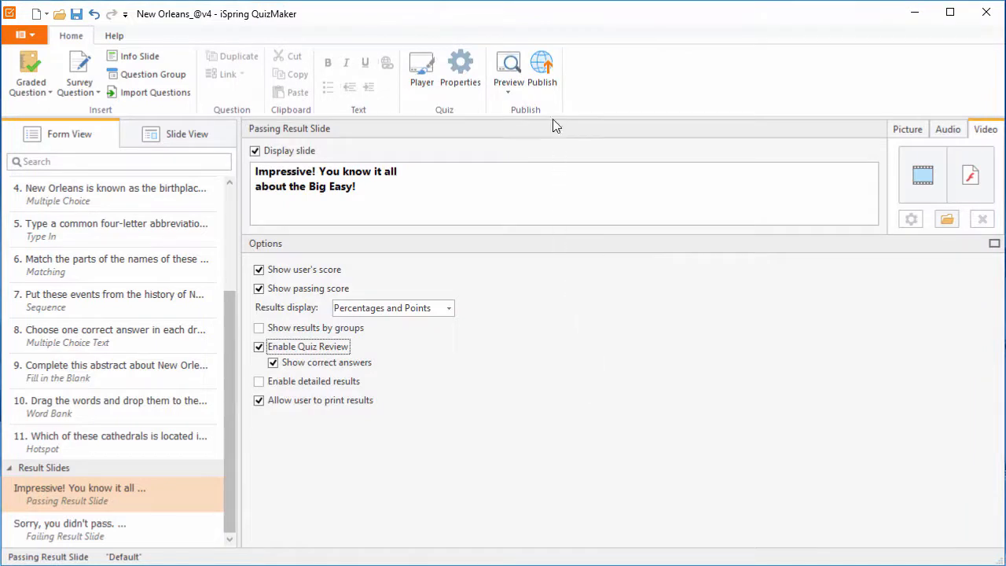
- Open the Publish window, browse LMS and iSpring Learn, and choose iSpring Cloud
{"action": "left_click", "coordinate": [540, 71]}
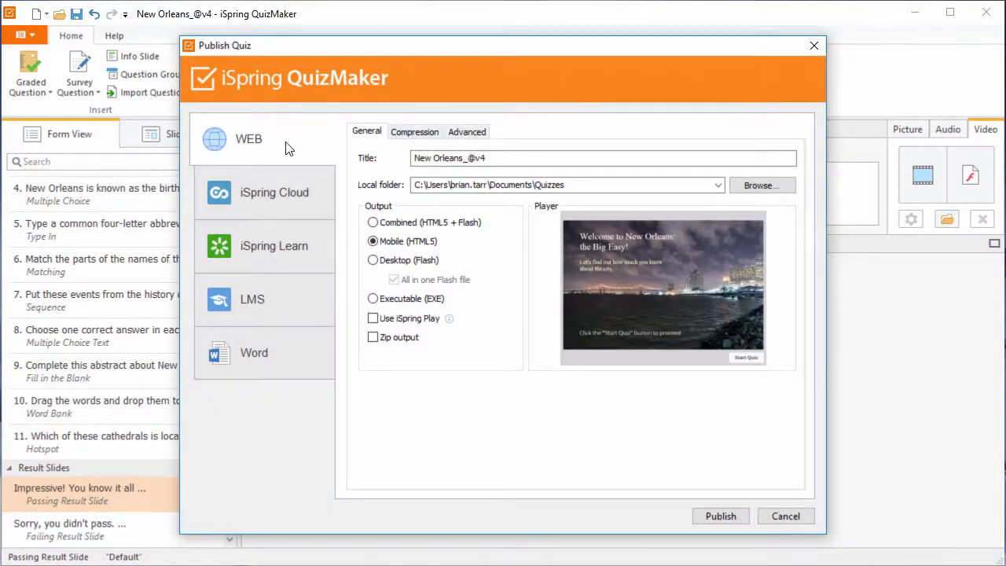
{"action": "left_click", "coordinate": [252, 298]}
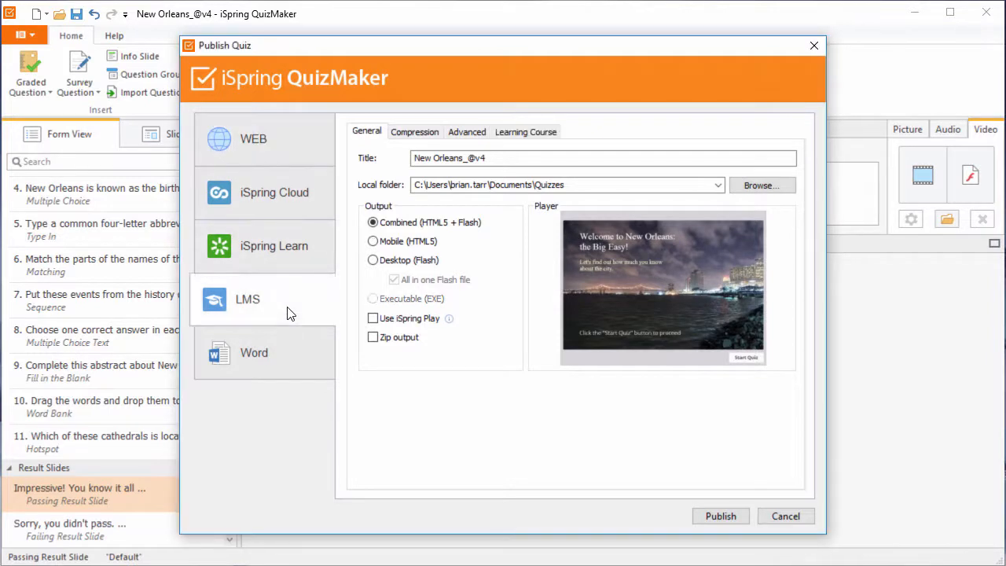
{"action": "left_click", "coordinate": [249, 352]}
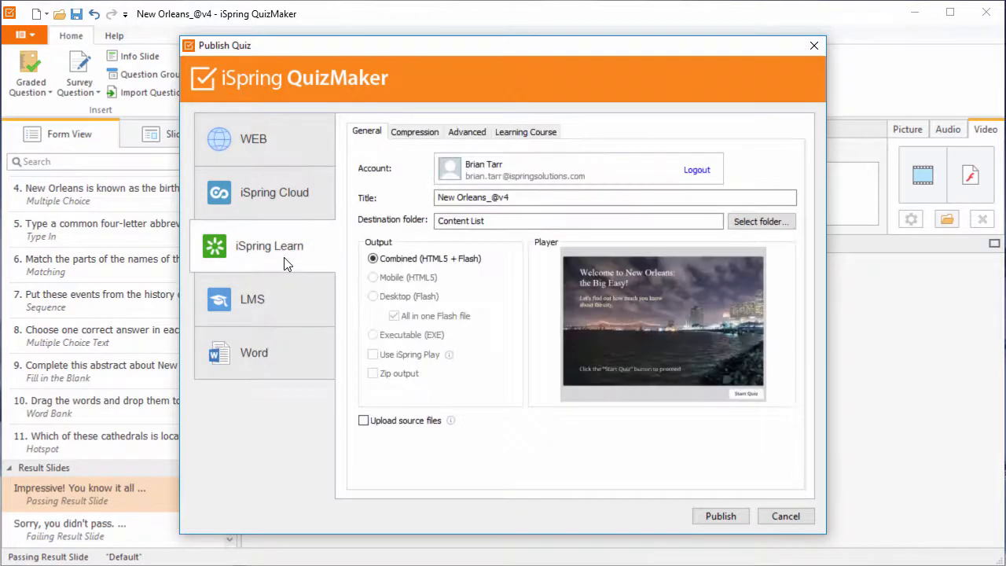
{"action": "left_click", "coordinate": [270, 191]}
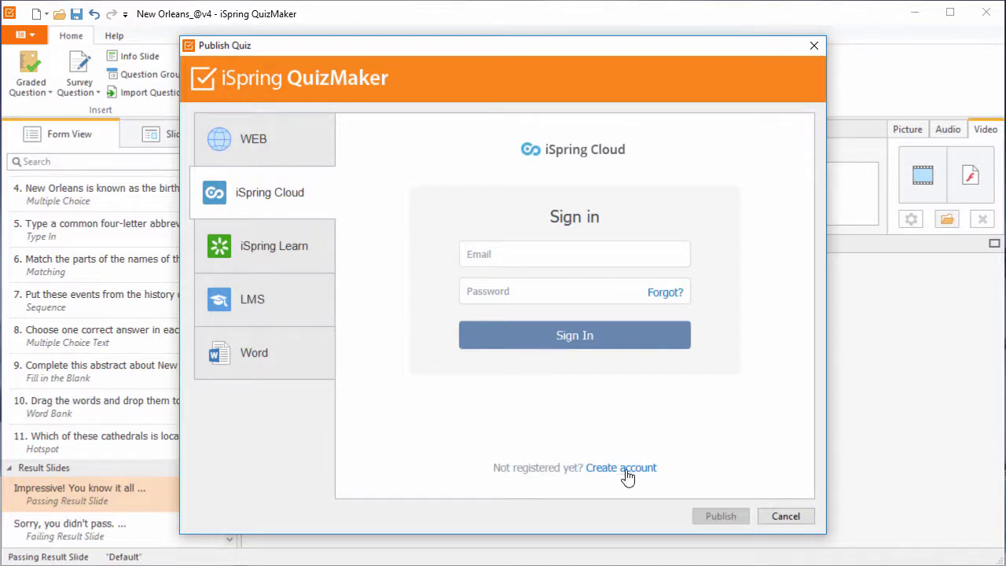
{"action": "left_click", "coordinate": [621, 467]}
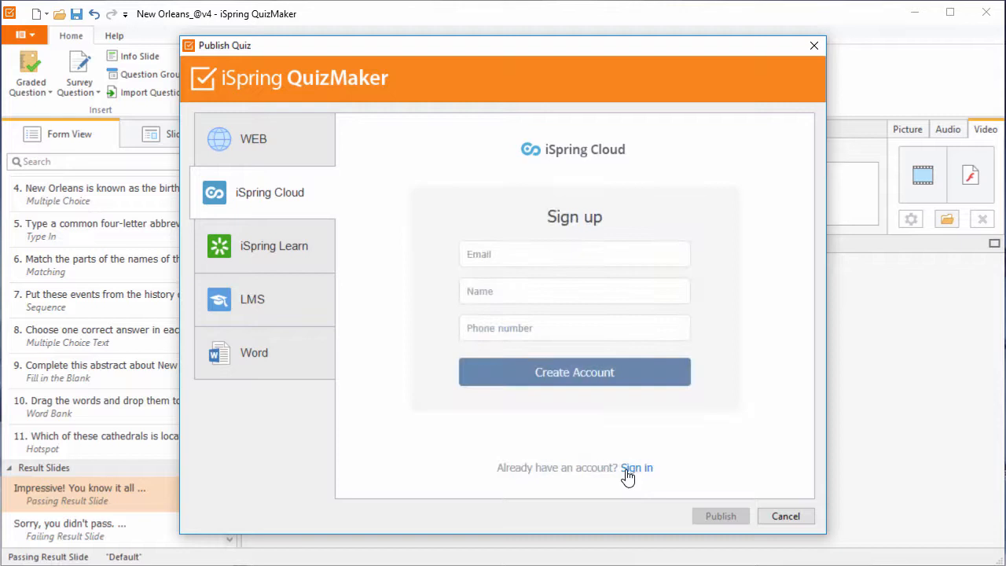
{"action": "left_click", "coordinate": [637, 469]}
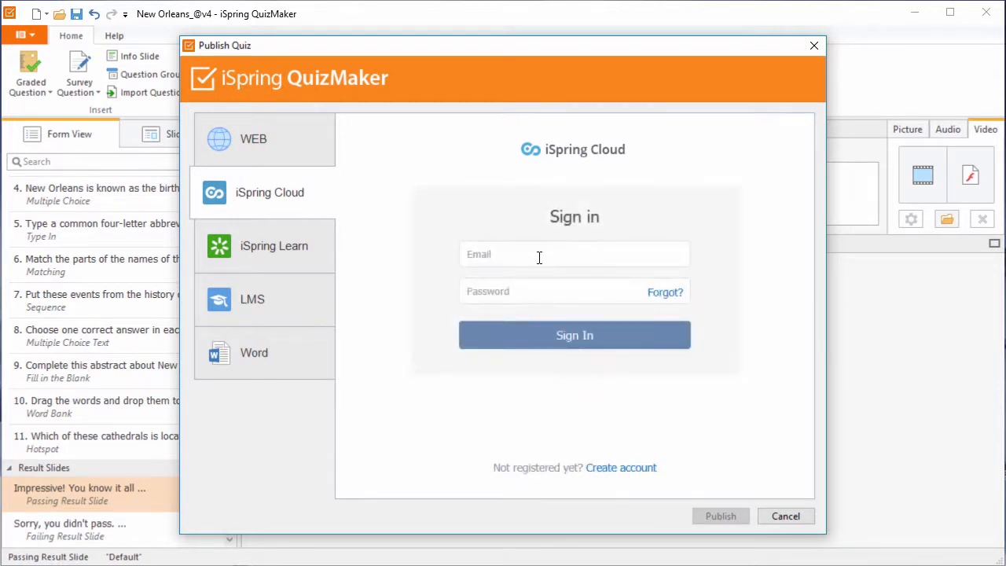
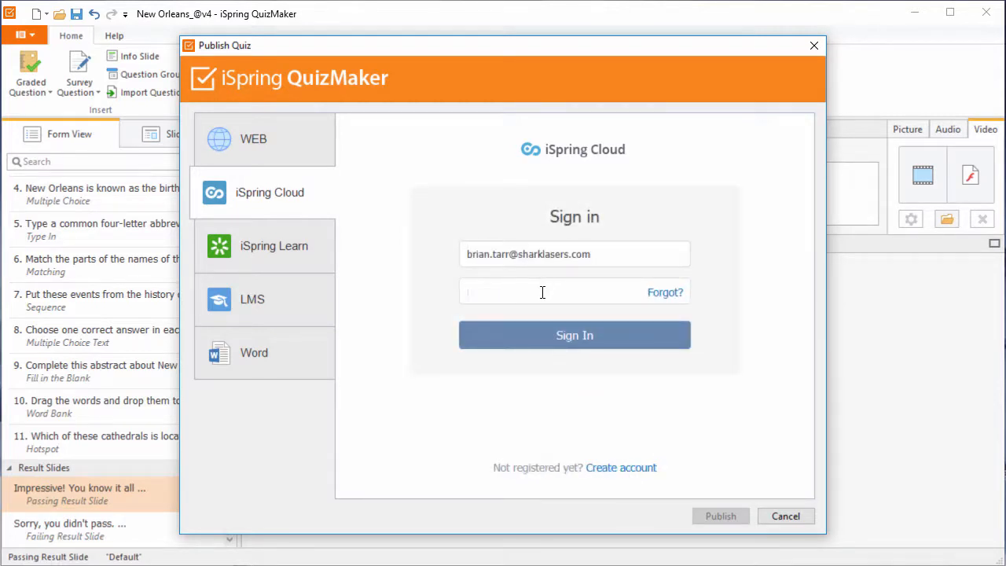
{"action": "left_click", "coordinate": [574, 335]}
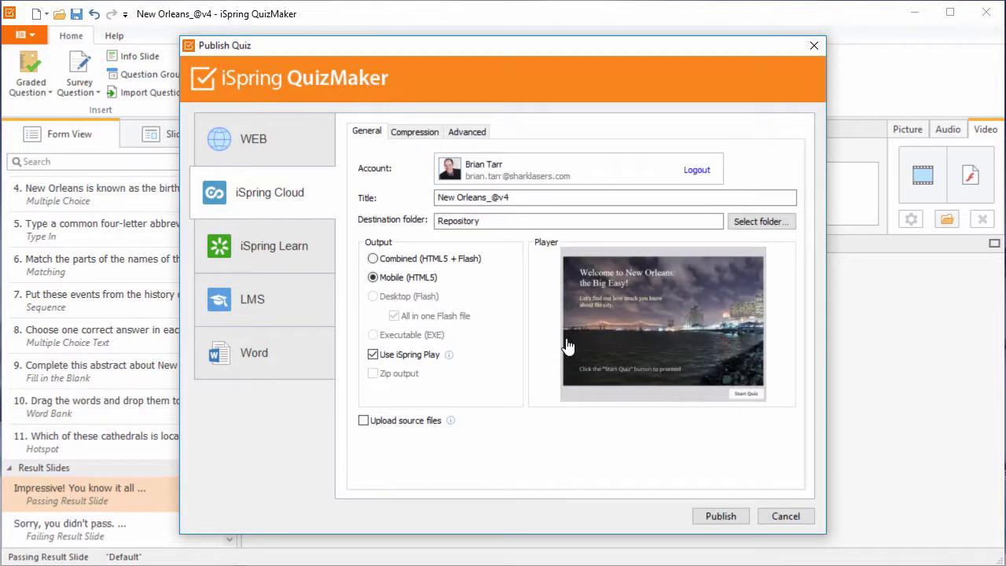
{"action": "mouse_move", "coordinate": [569, 339]}
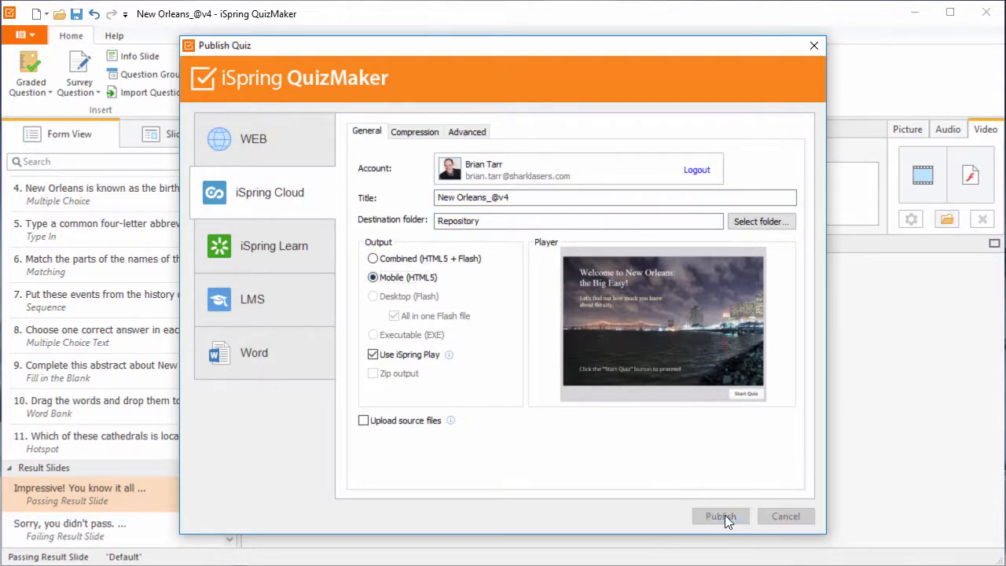
- Publish the quiz to iSpring Cloud, start it in the browser and open its sharing options
{"action": "left_click", "coordinate": [719, 516]}
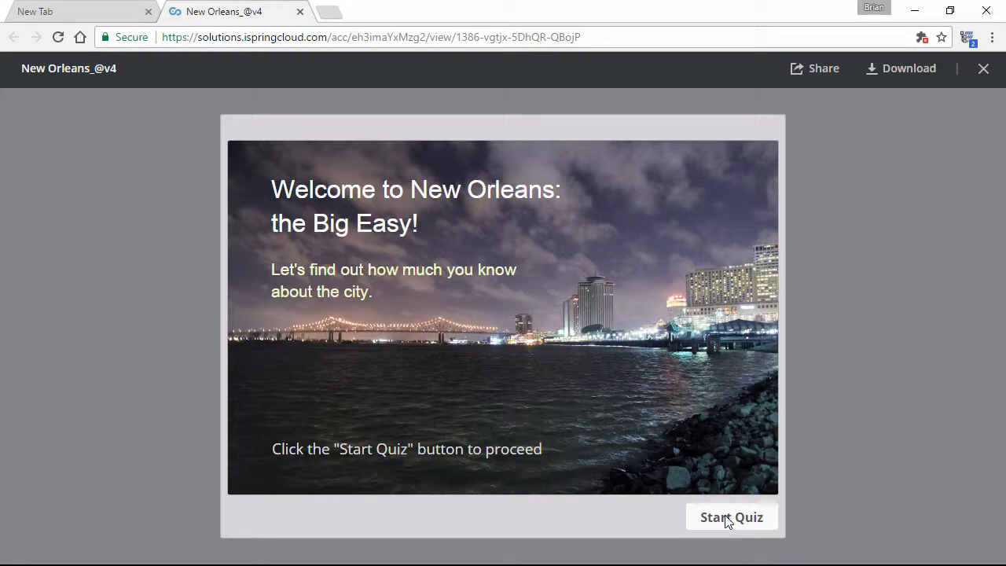
{"action": "left_click", "coordinate": [731, 517]}
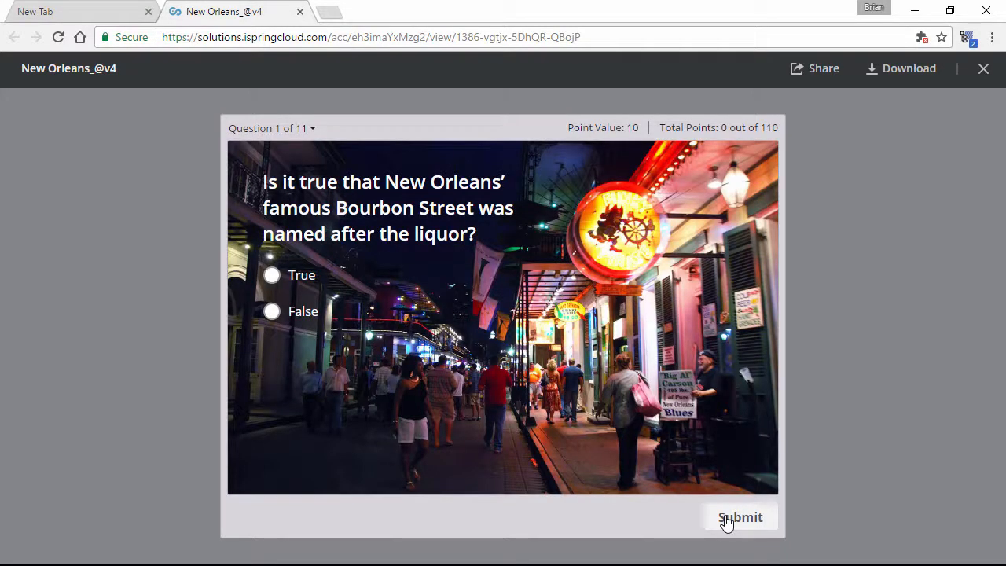
{"action": "left_click", "coordinate": [823, 69]}
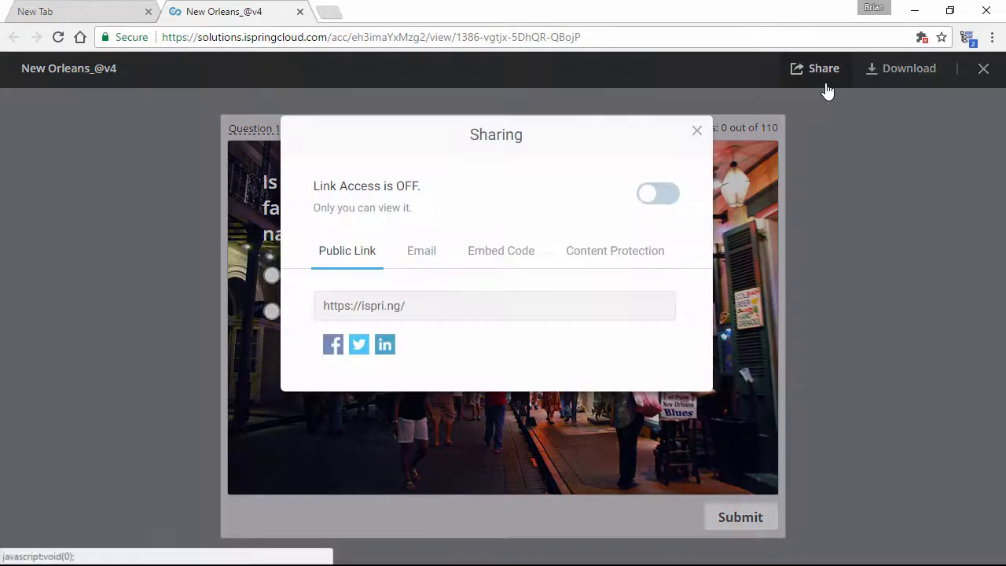
- Turn Link Access on, select the public link, then select the whole iframe embed code
{"action": "left_click", "coordinate": [657, 193]}
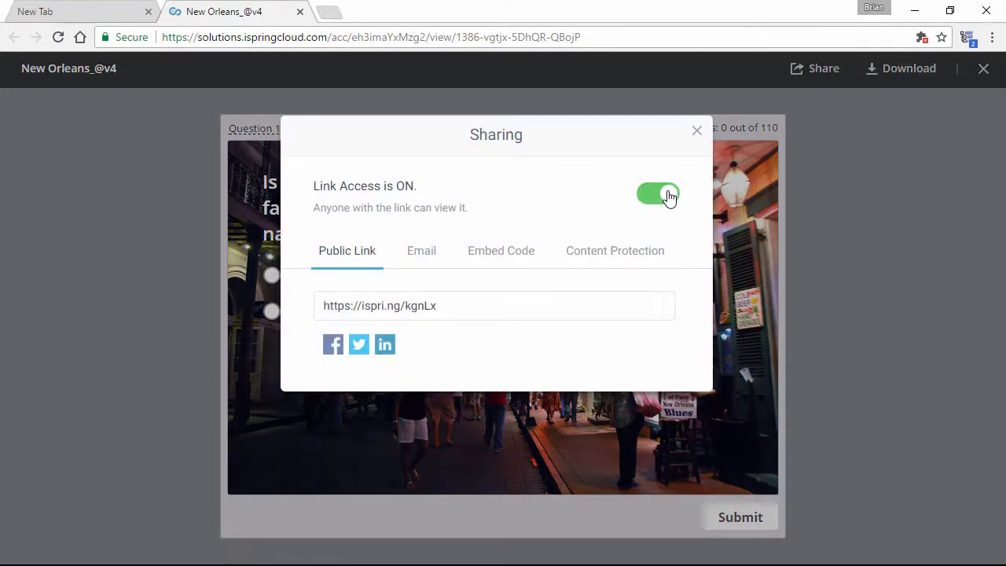
{"action": "left_click", "coordinate": [379, 305]}
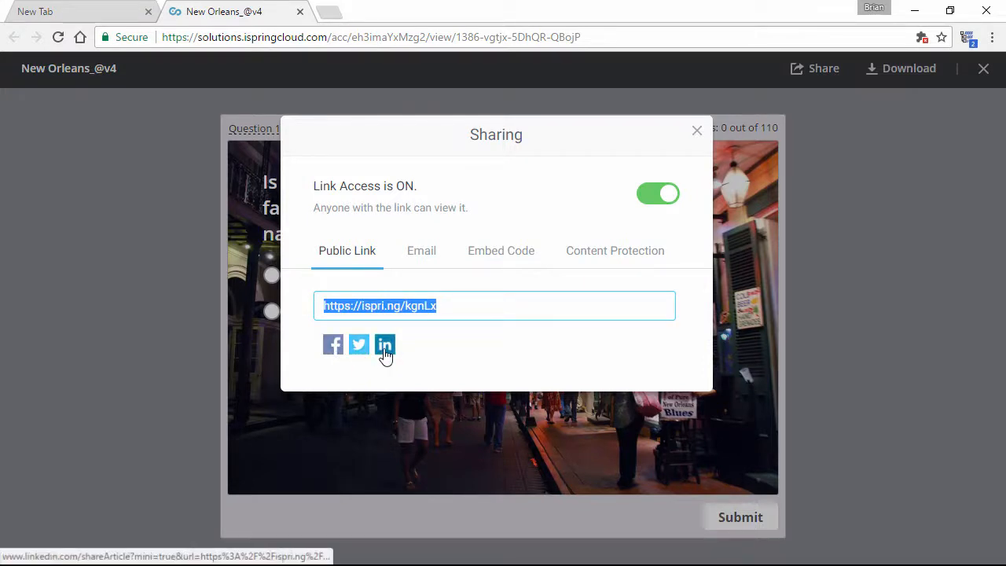
{"action": "left_click", "coordinate": [421, 250]}
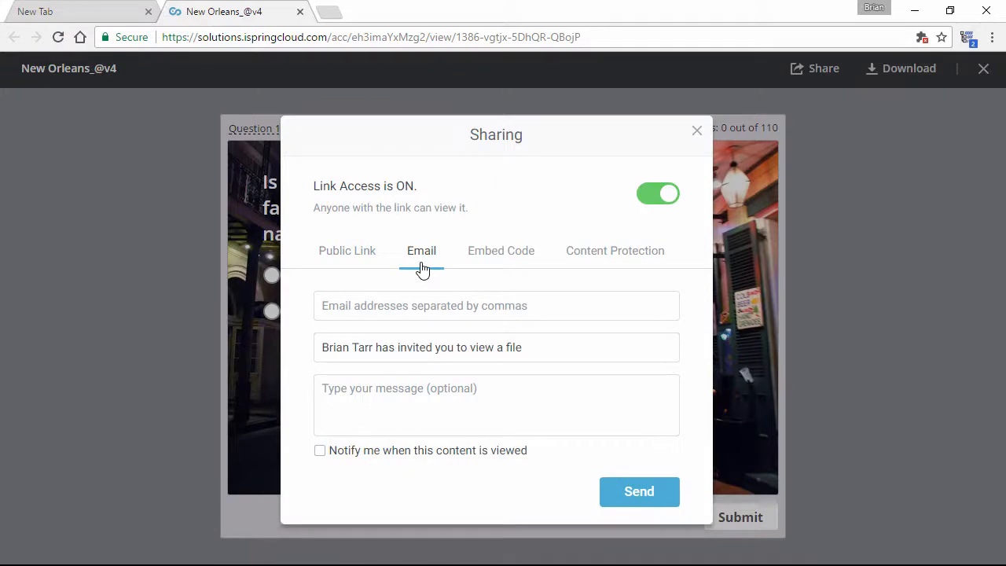
{"action": "left_click", "coordinate": [500, 250]}
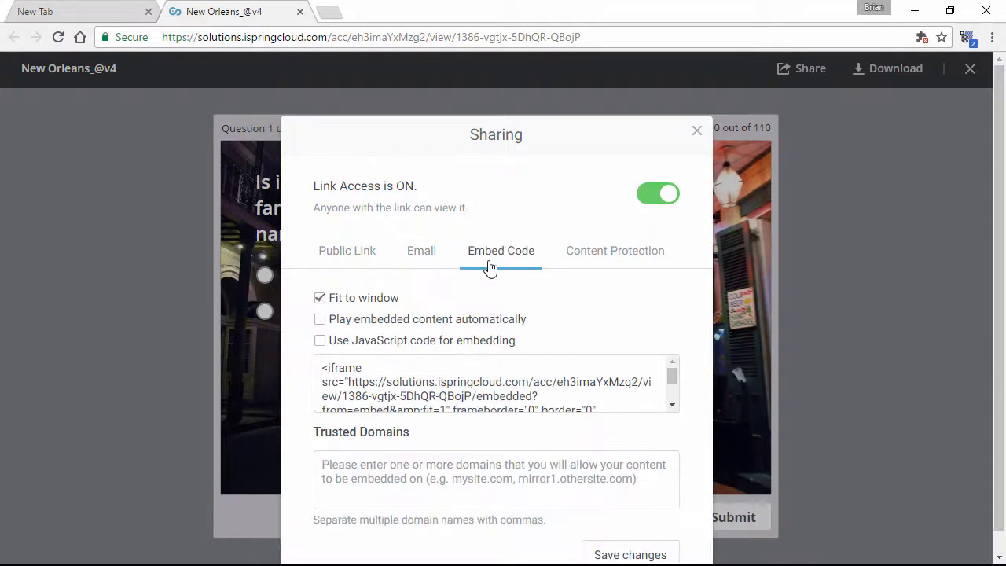
{"action": "triple_click", "coordinate": [487, 386]}
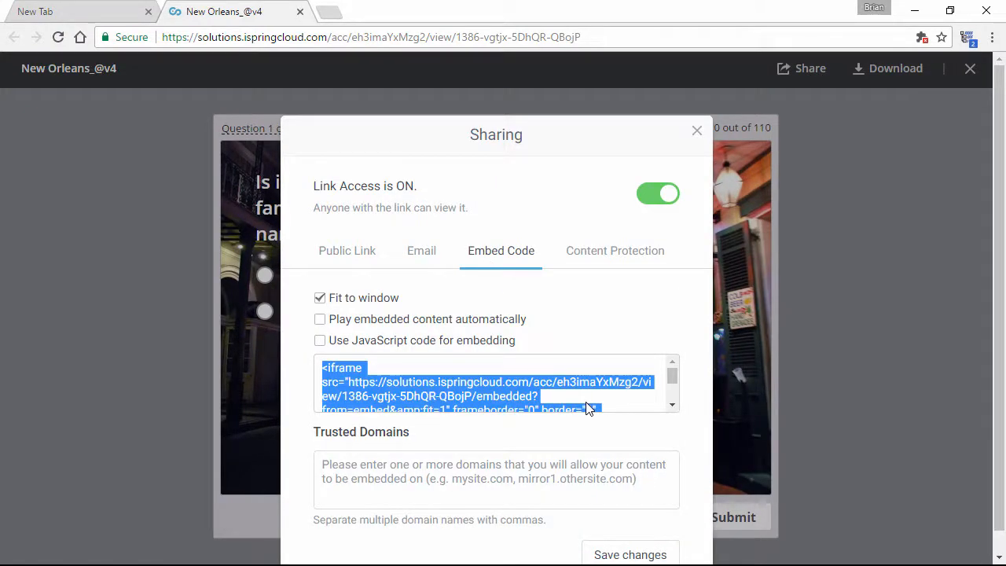